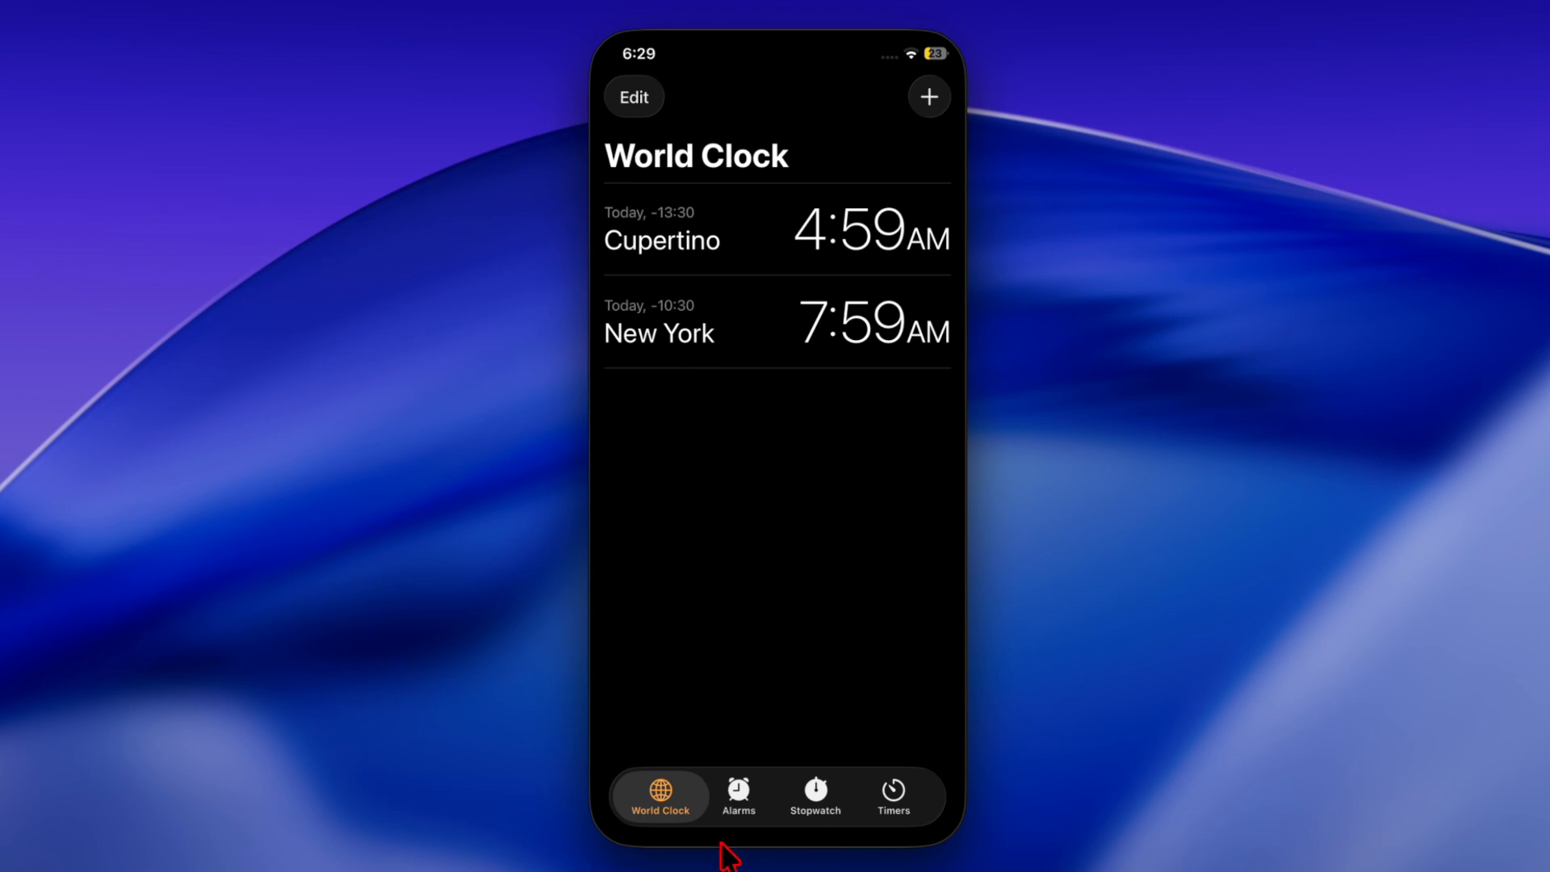
Switch Clock from World Clock to the Alarms tab and scroll through the alarms.
{"action": "left_click", "coordinate": [738, 797]}
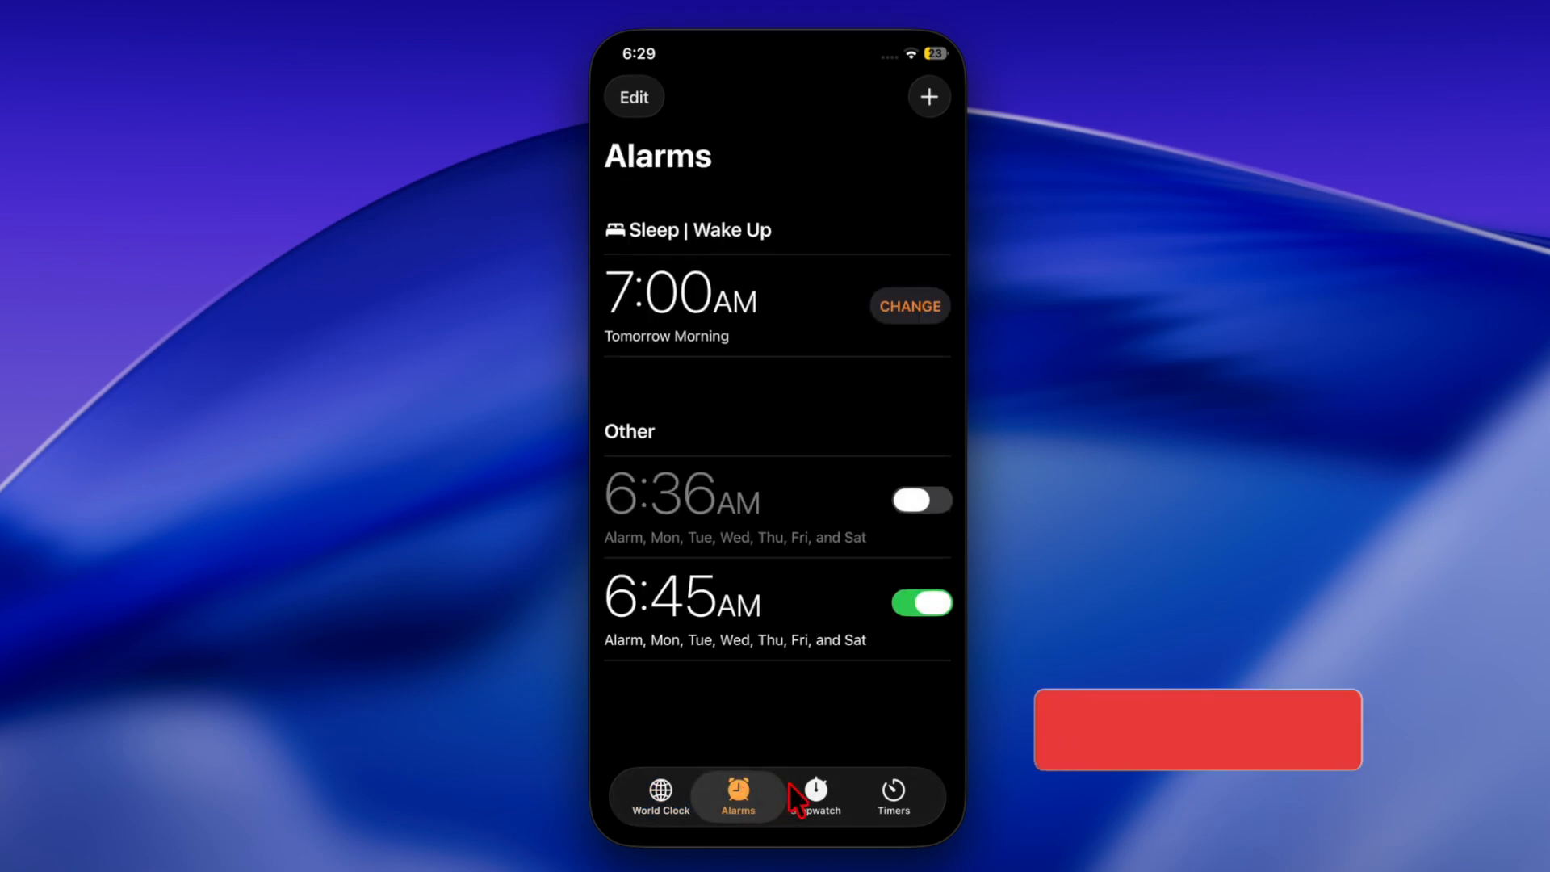
{"action": "left_click", "coordinate": [816, 791]}
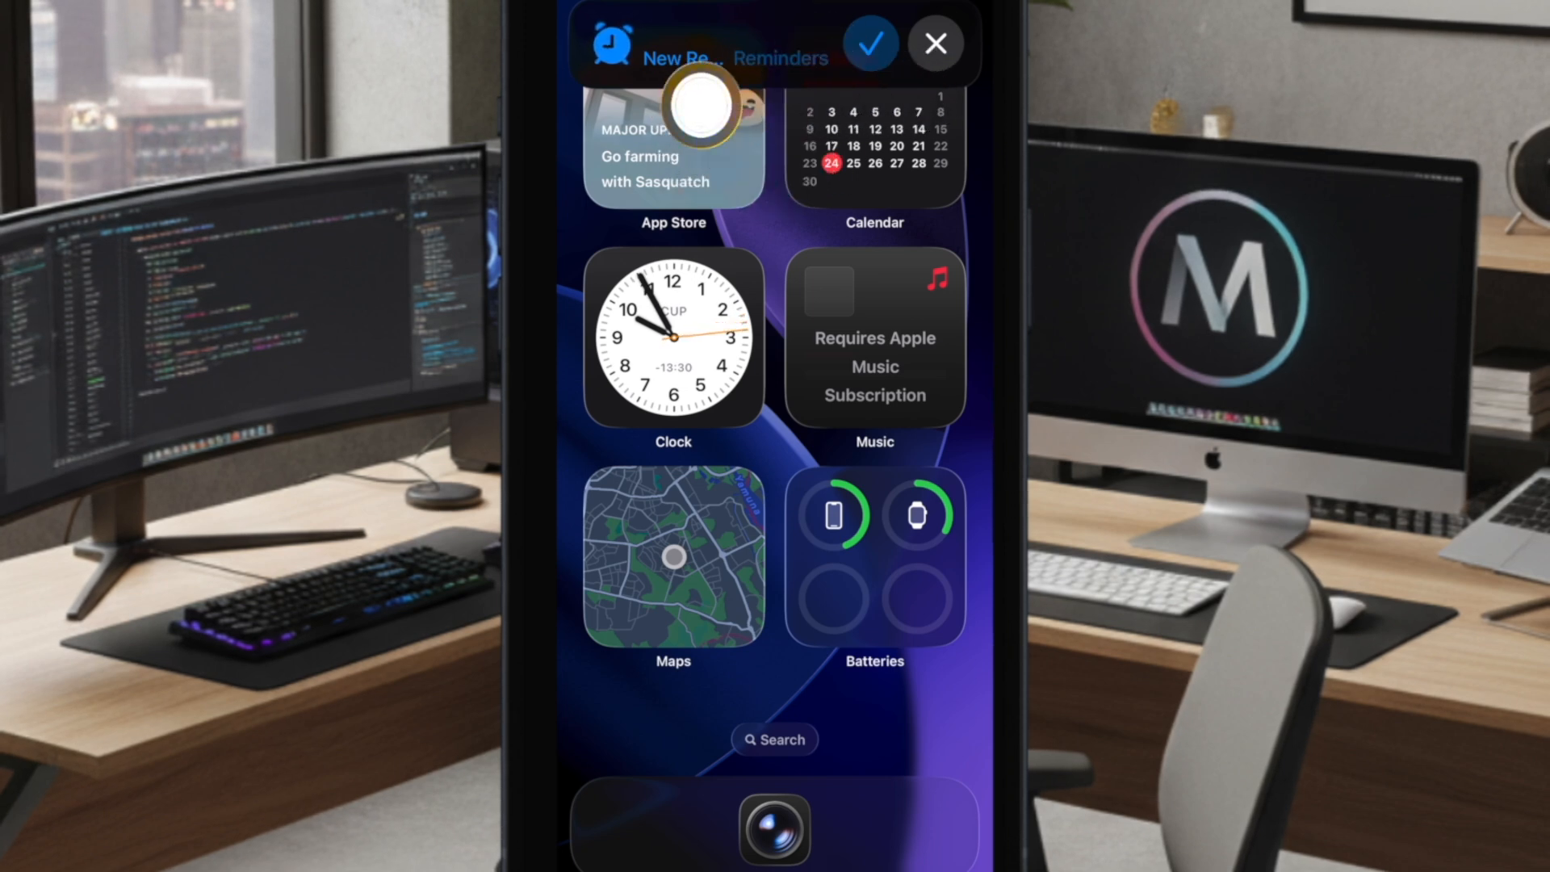
{"action": "mouse_move", "coordinate": [743, 435]}
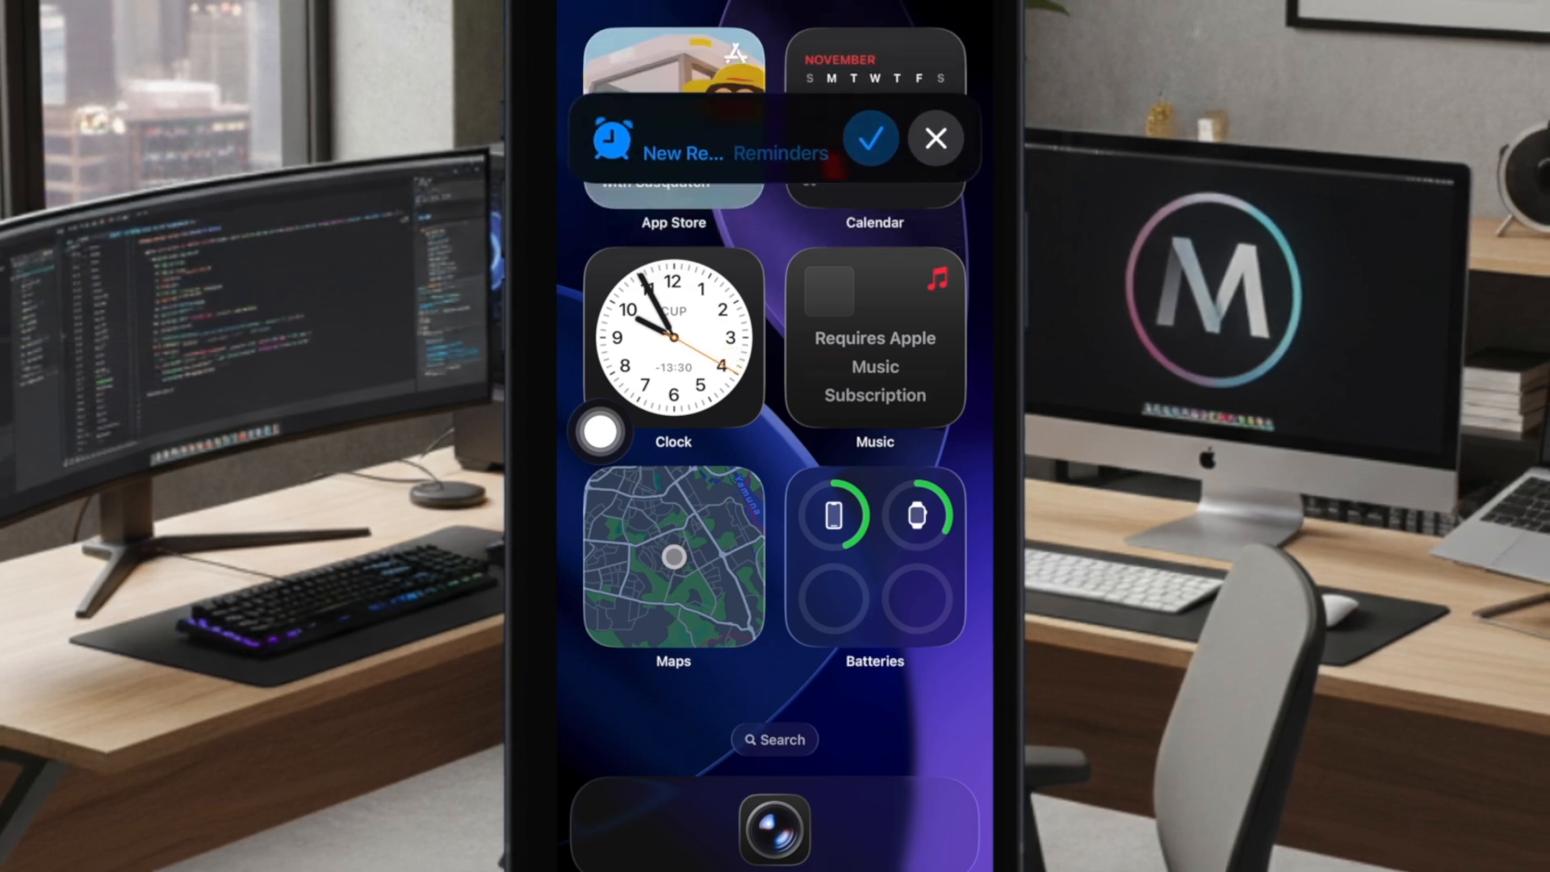
{"action": "scroll", "scroll_direction": "down", "scroll_amount": 3}
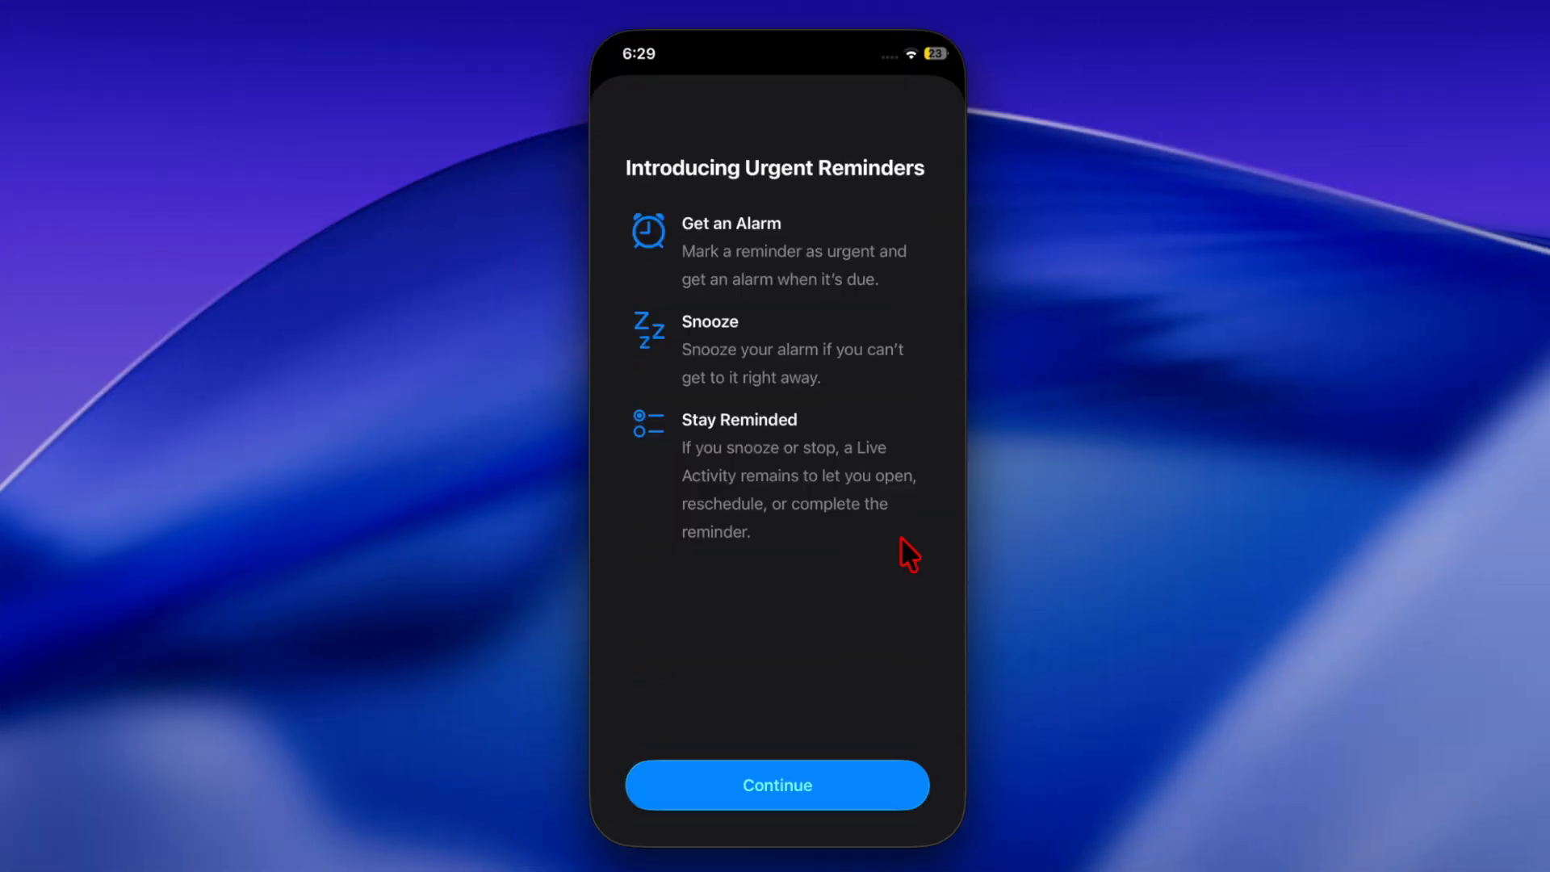
{"action": "mouse_move", "coordinate": [718, 283]}
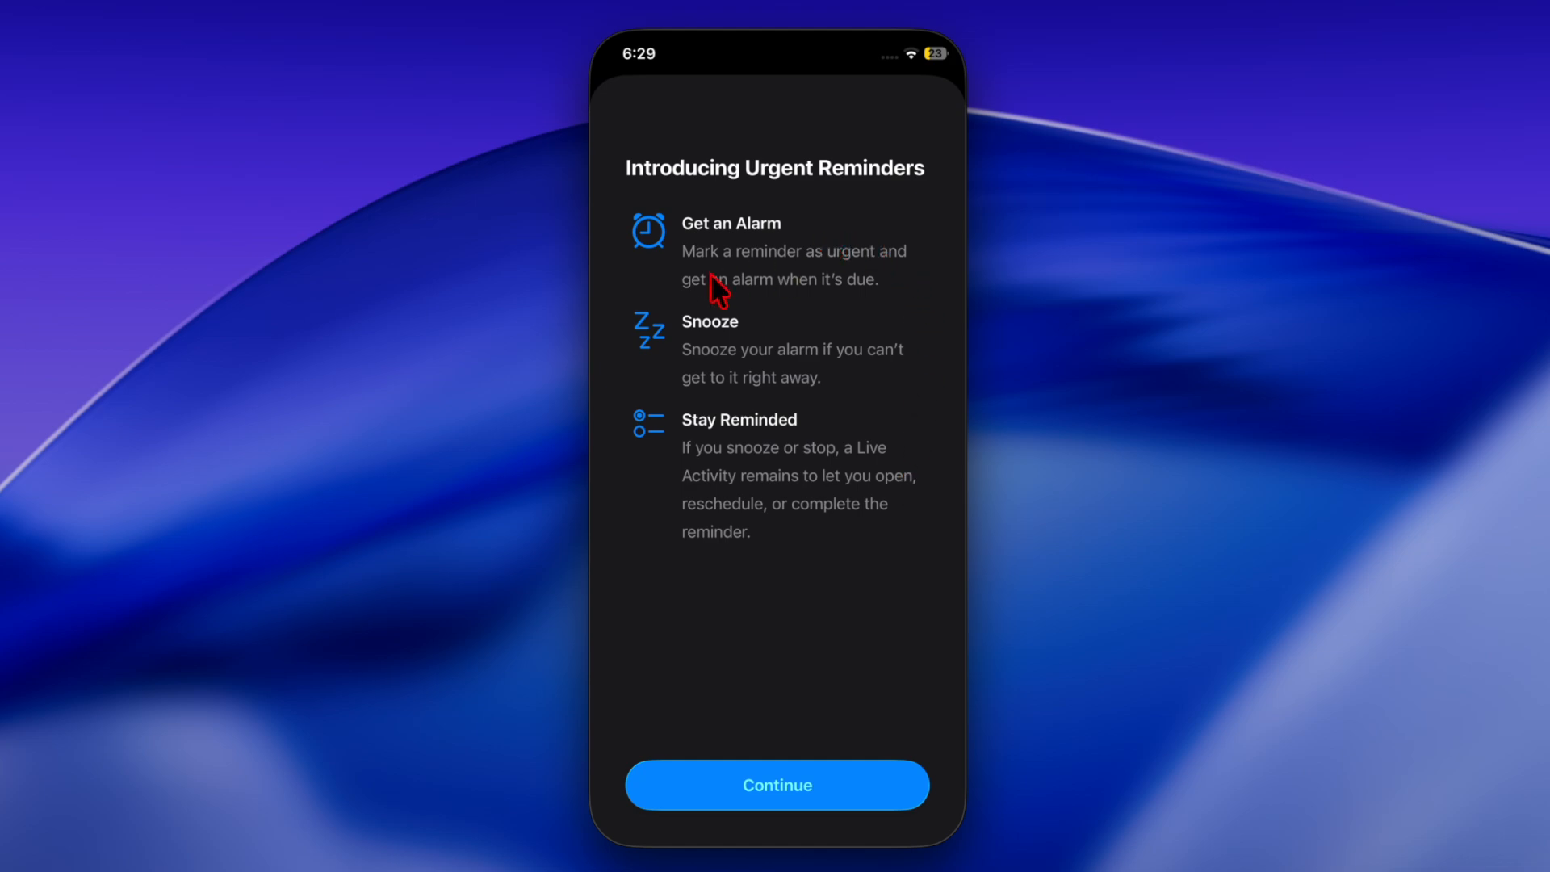
Continue past the Introducing Urgent Reminders sheet, then open the home screen's Utilities folder.
{"action": "left_click", "coordinate": [776, 784]}
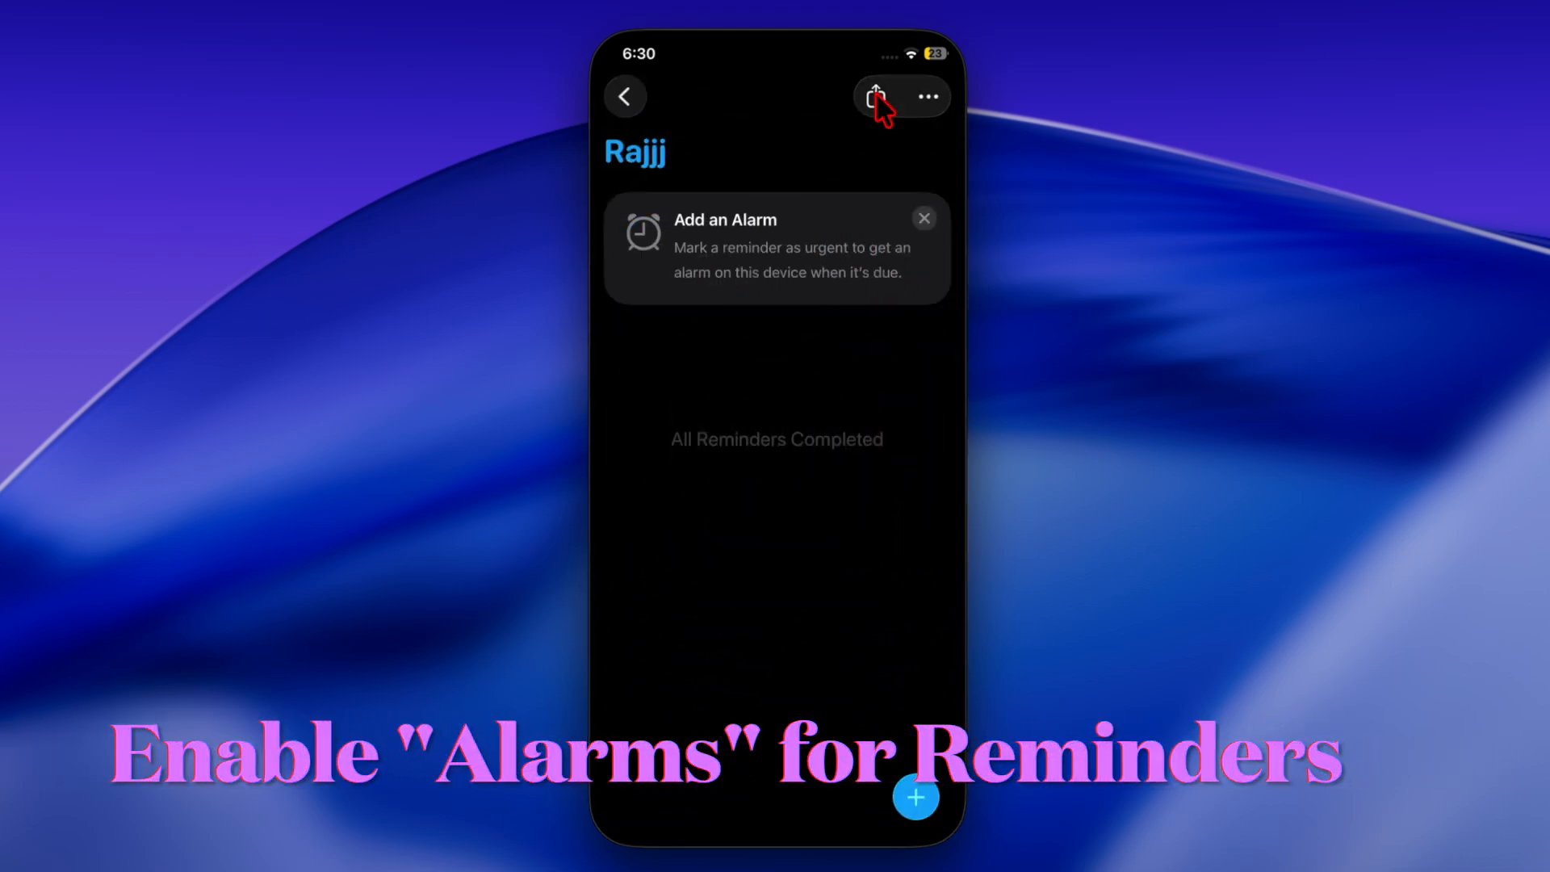
{"action": "left_click", "coordinate": [877, 96]}
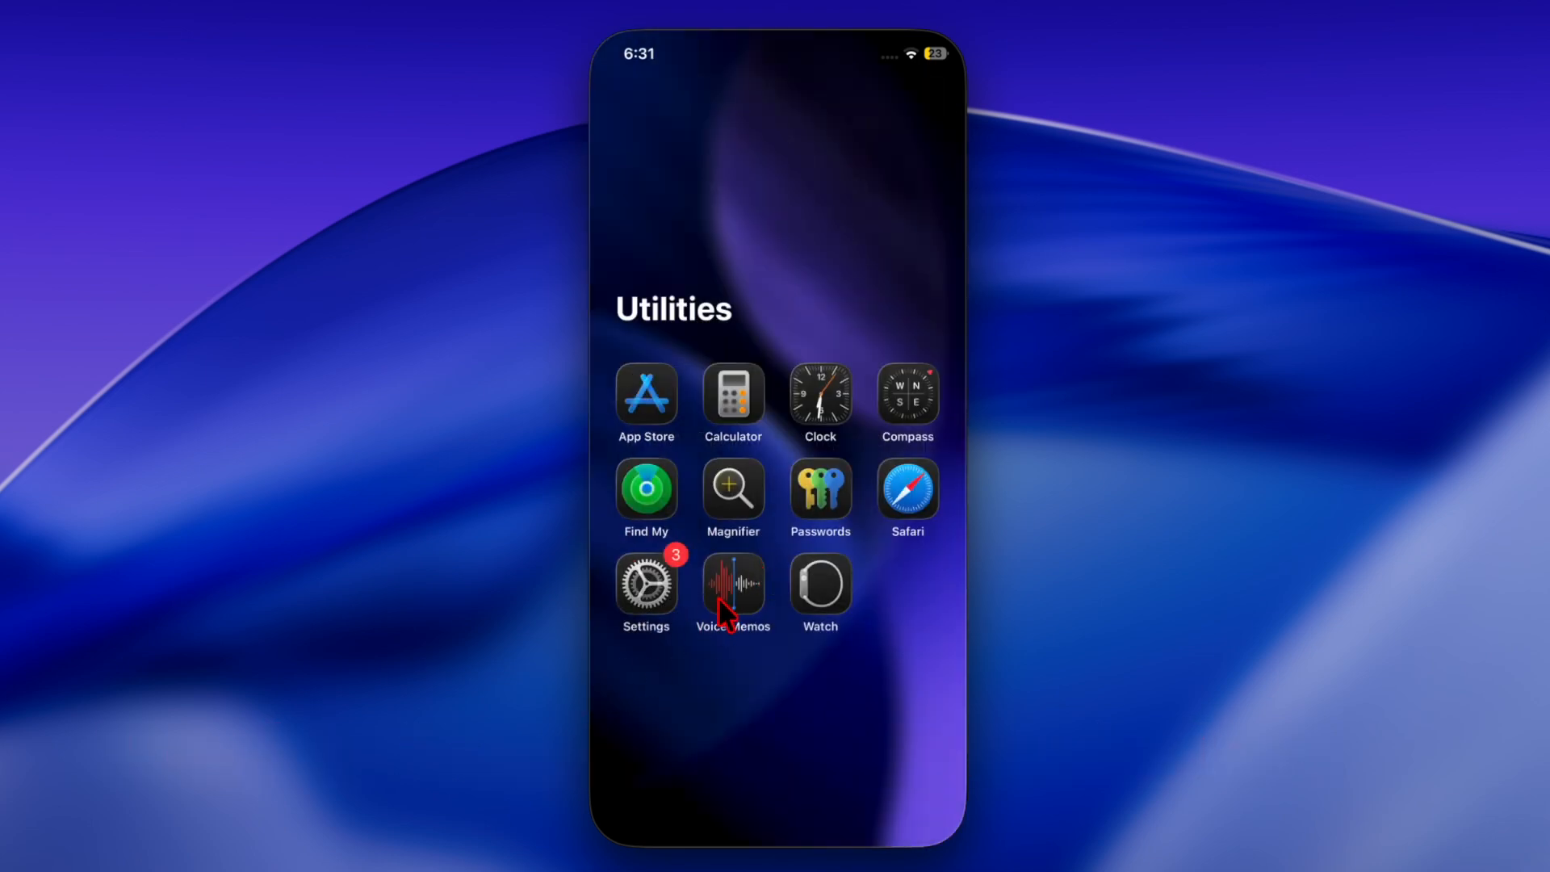
Turn on the Alarms toggle under Settings > Apps > Reminders.
{"action": "left_click", "coordinate": [646, 583]}
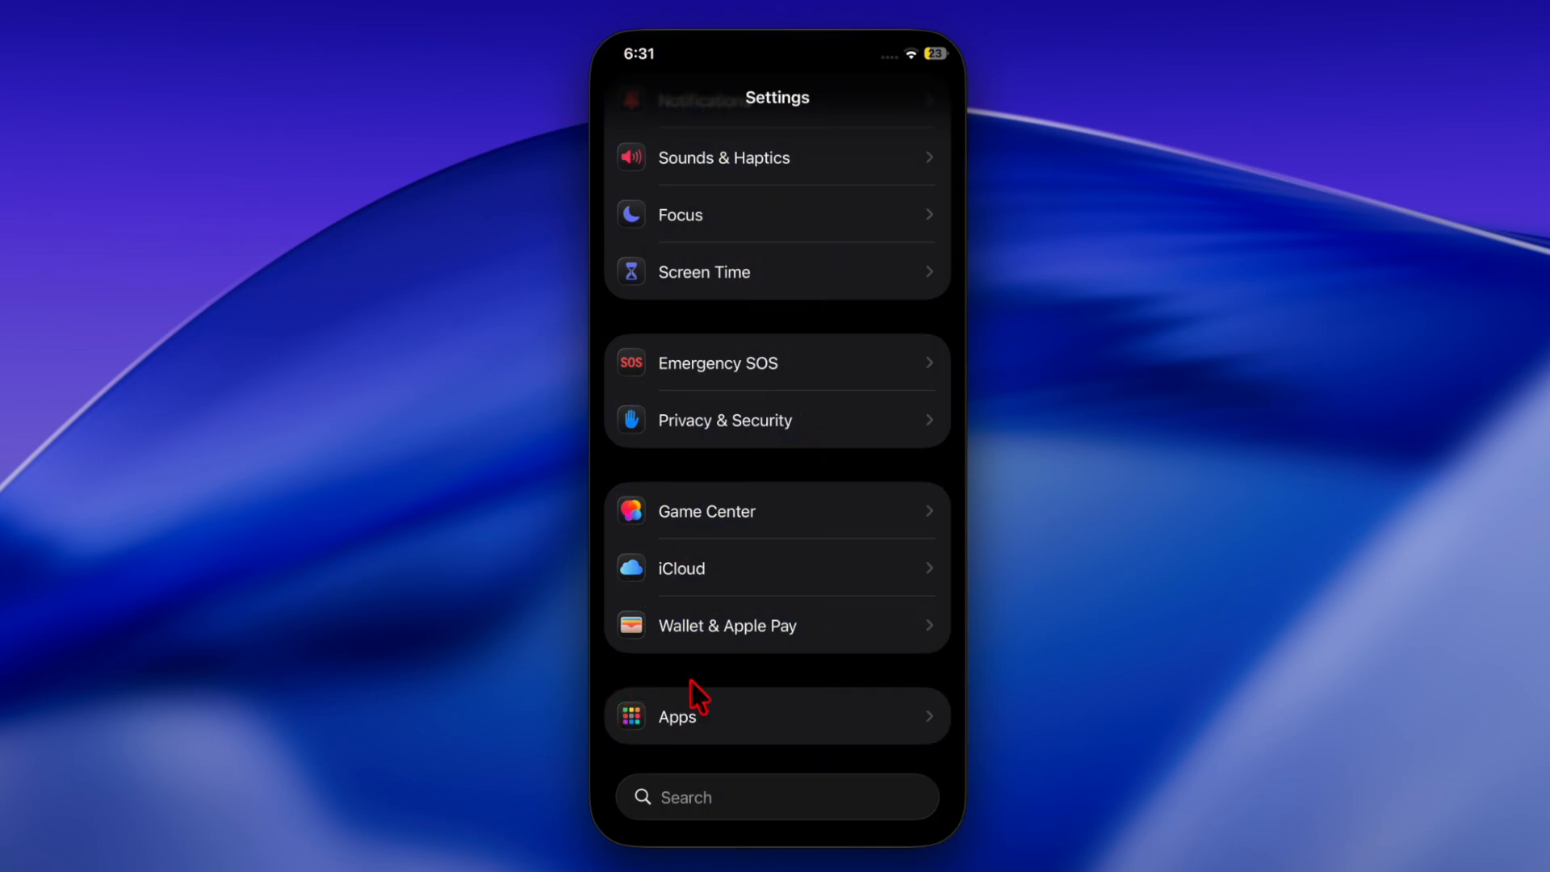
{"action": "mouse_move", "coordinate": [662, 779]}
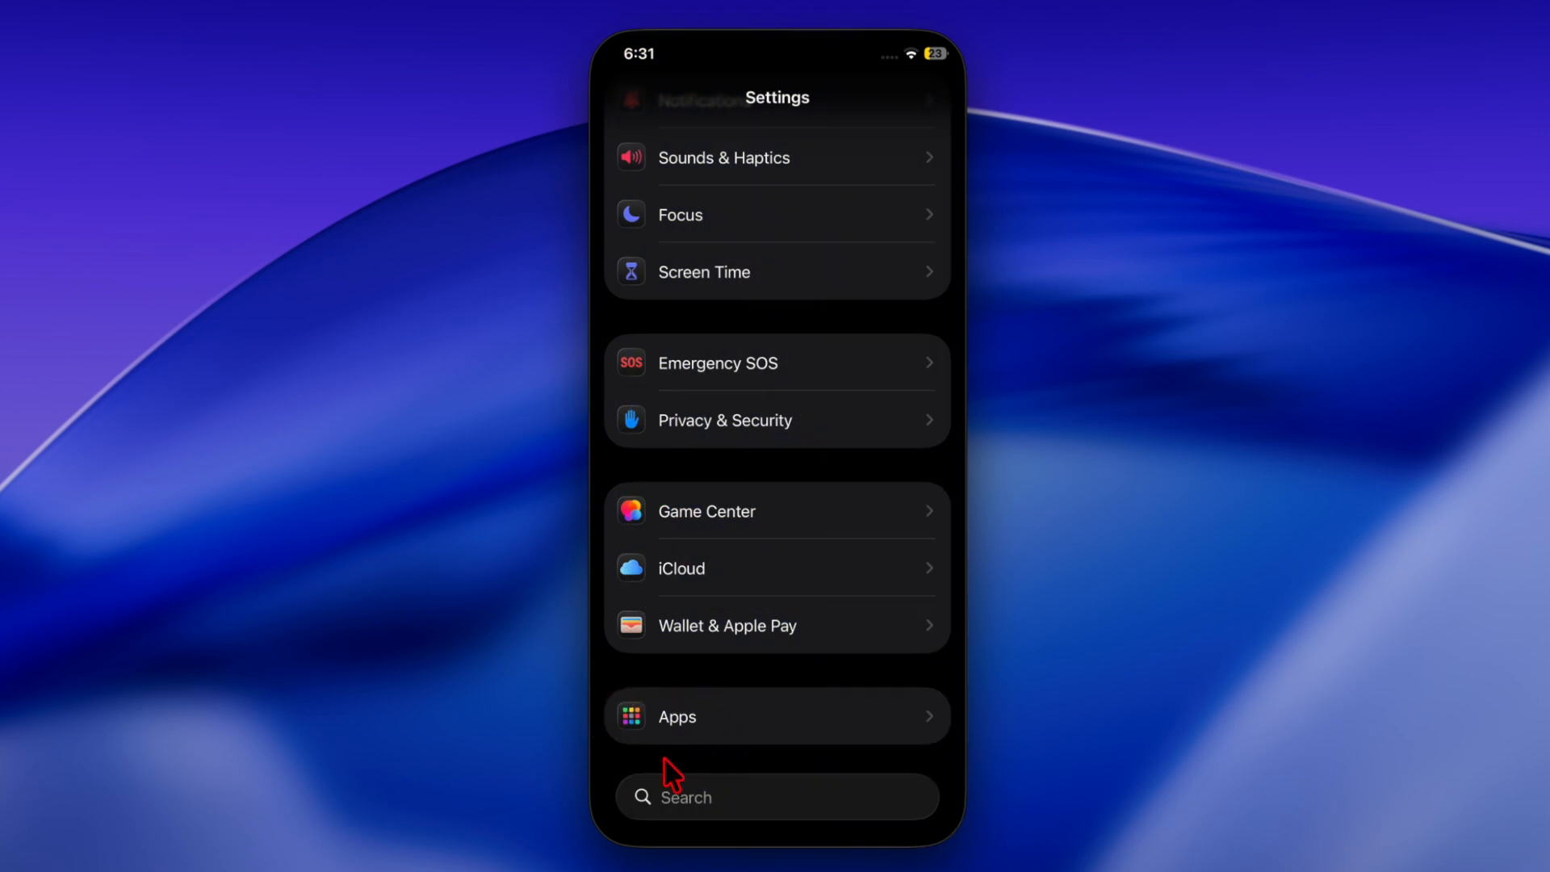
{"action": "mouse_move", "coordinate": [601, 709]}
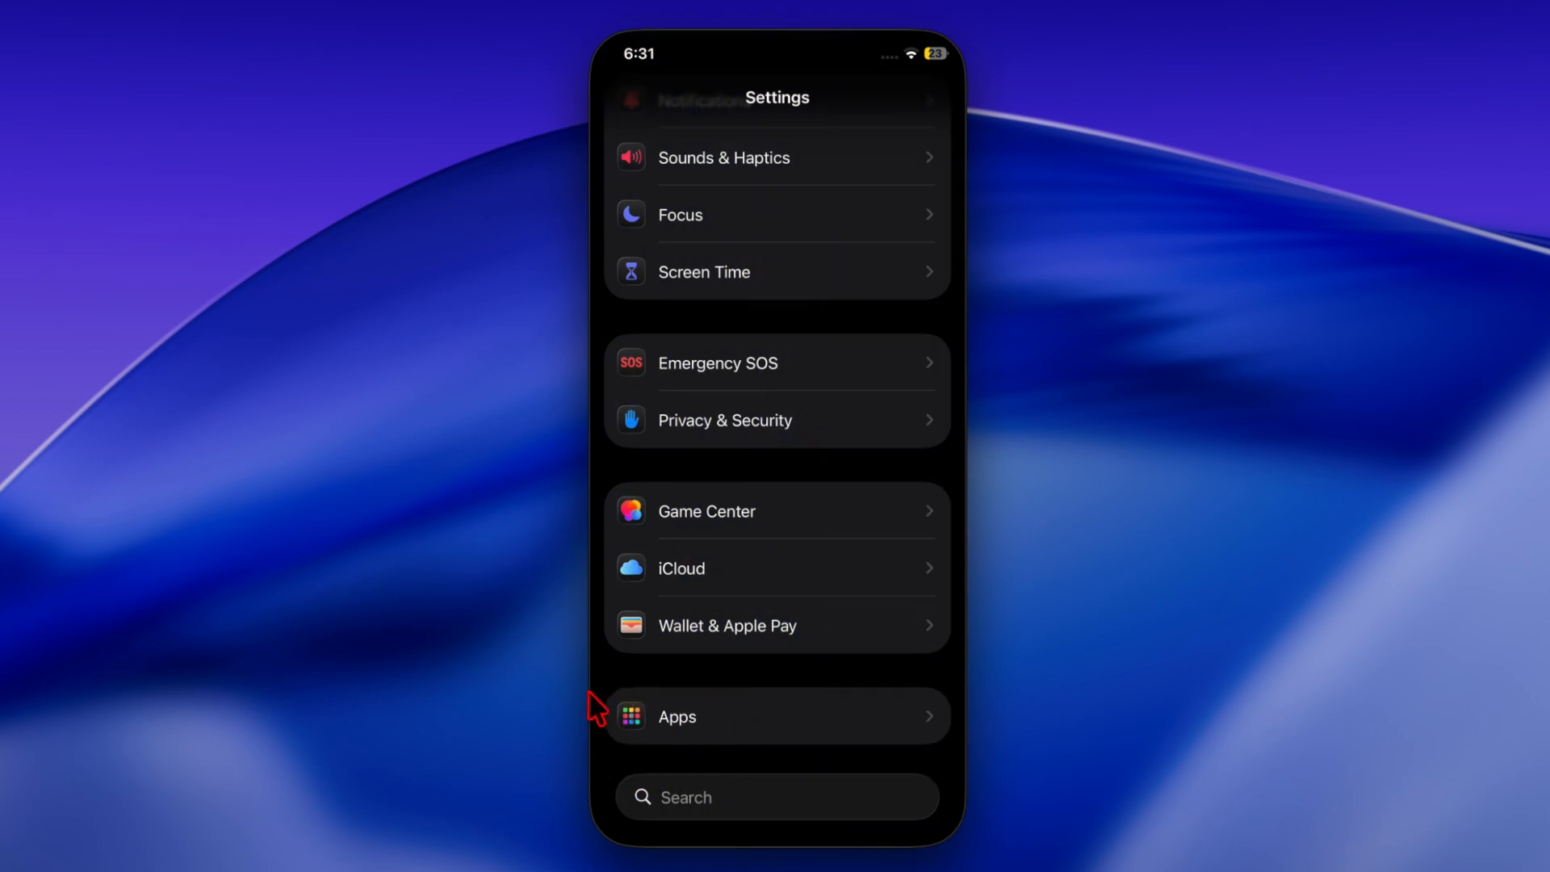
{"action": "left_click", "coordinate": [708, 717]}
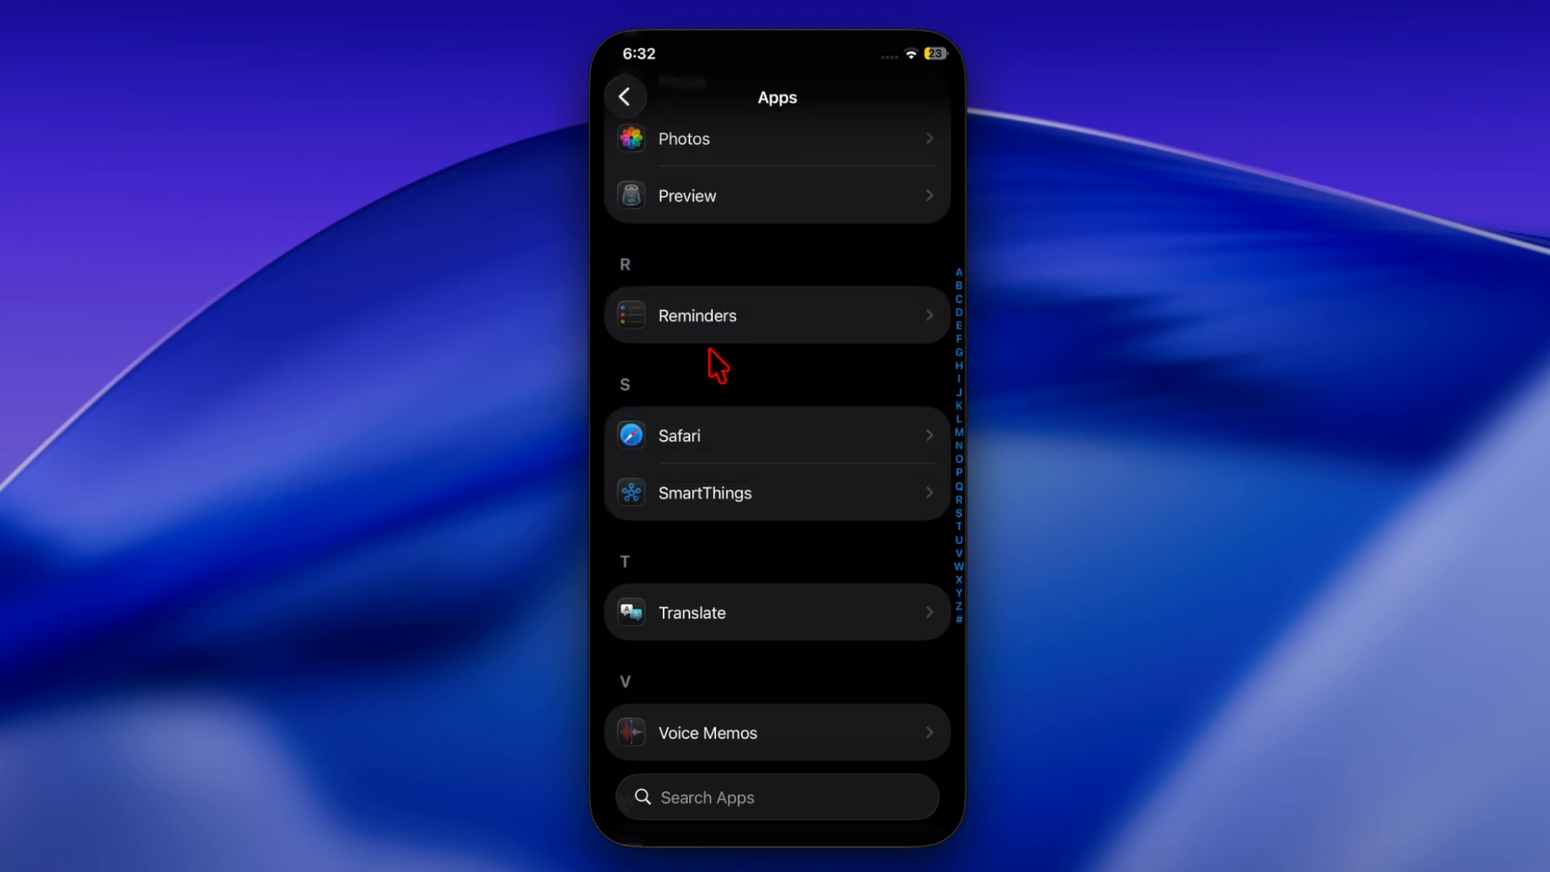
{"action": "mouse_move", "coordinate": [663, 356]}
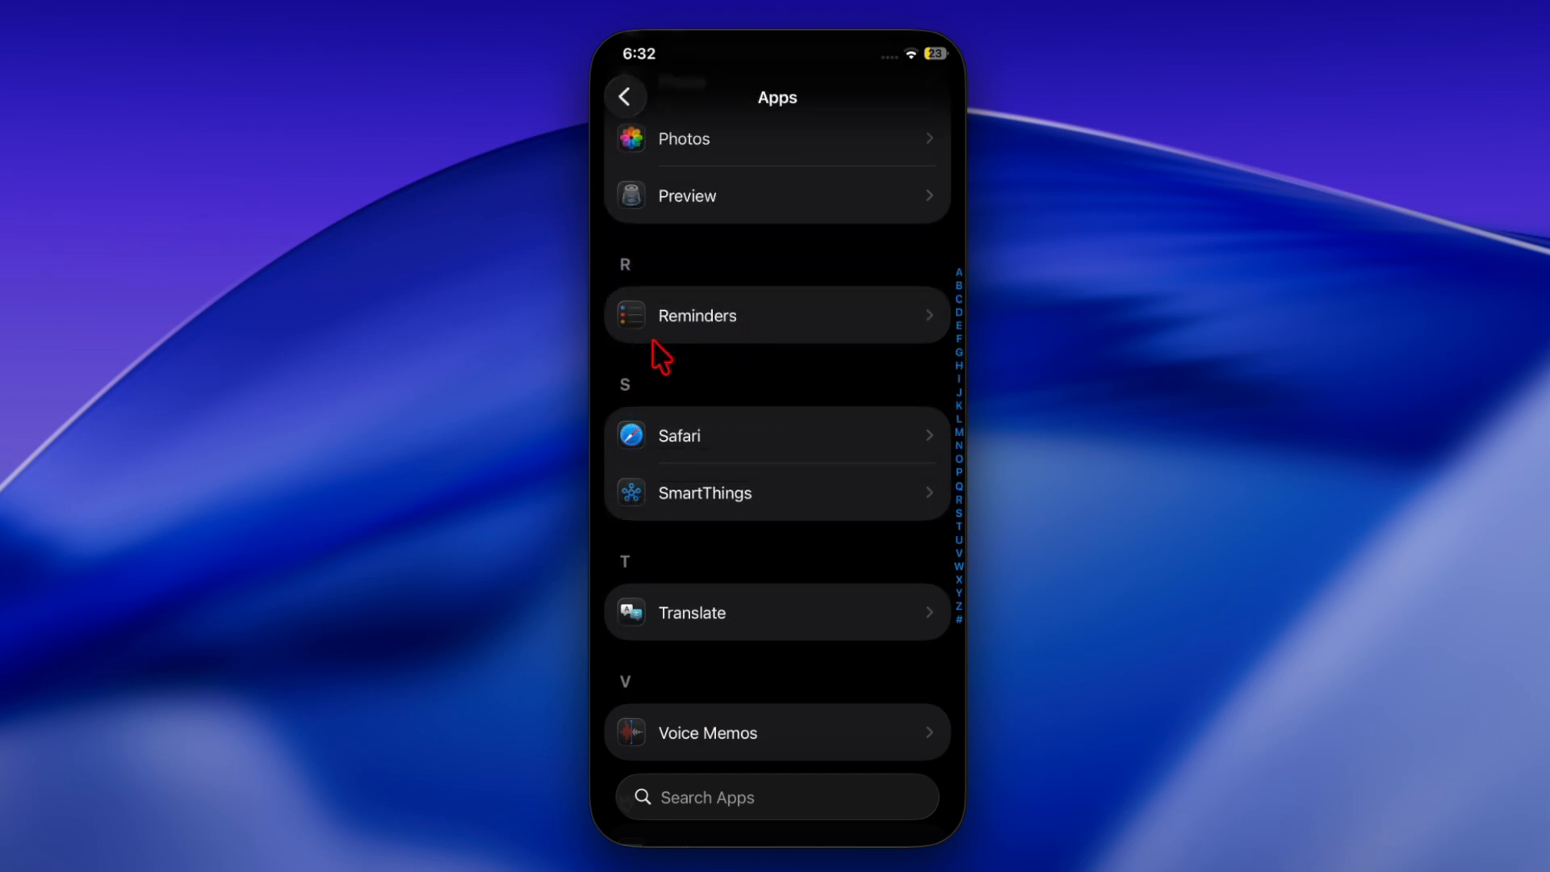
{"action": "left_click", "coordinate": [697, 316]}
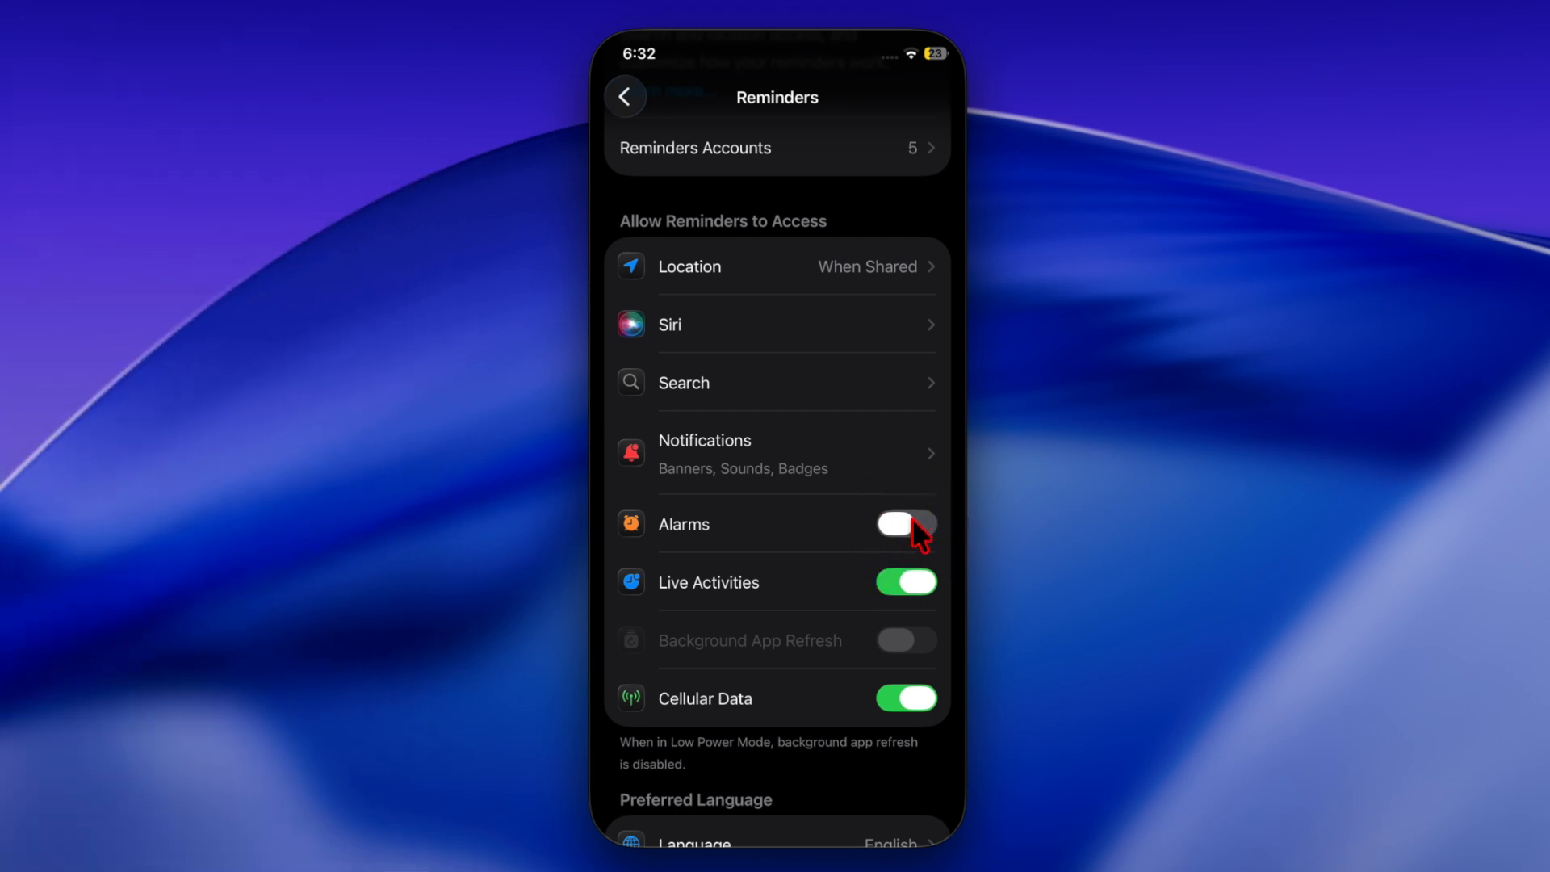
{"action": "left_click", "coordinate": [906, 524]}
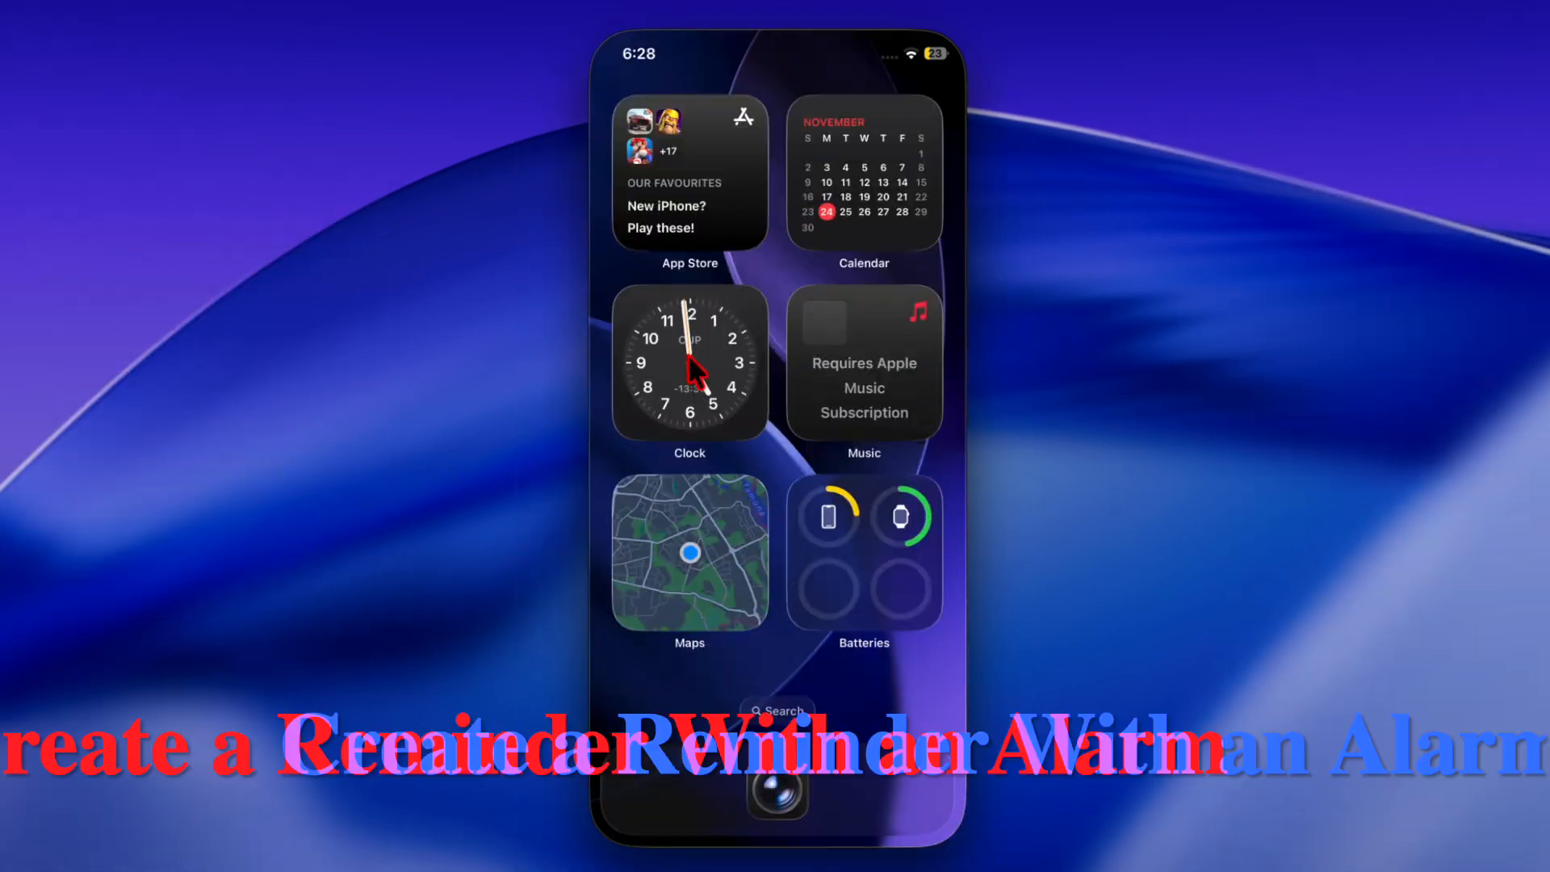
View Clock's Alarms tab, then launch Reminders on its Today list.
{"action": "left_click", "coordinate": [690, 364]}
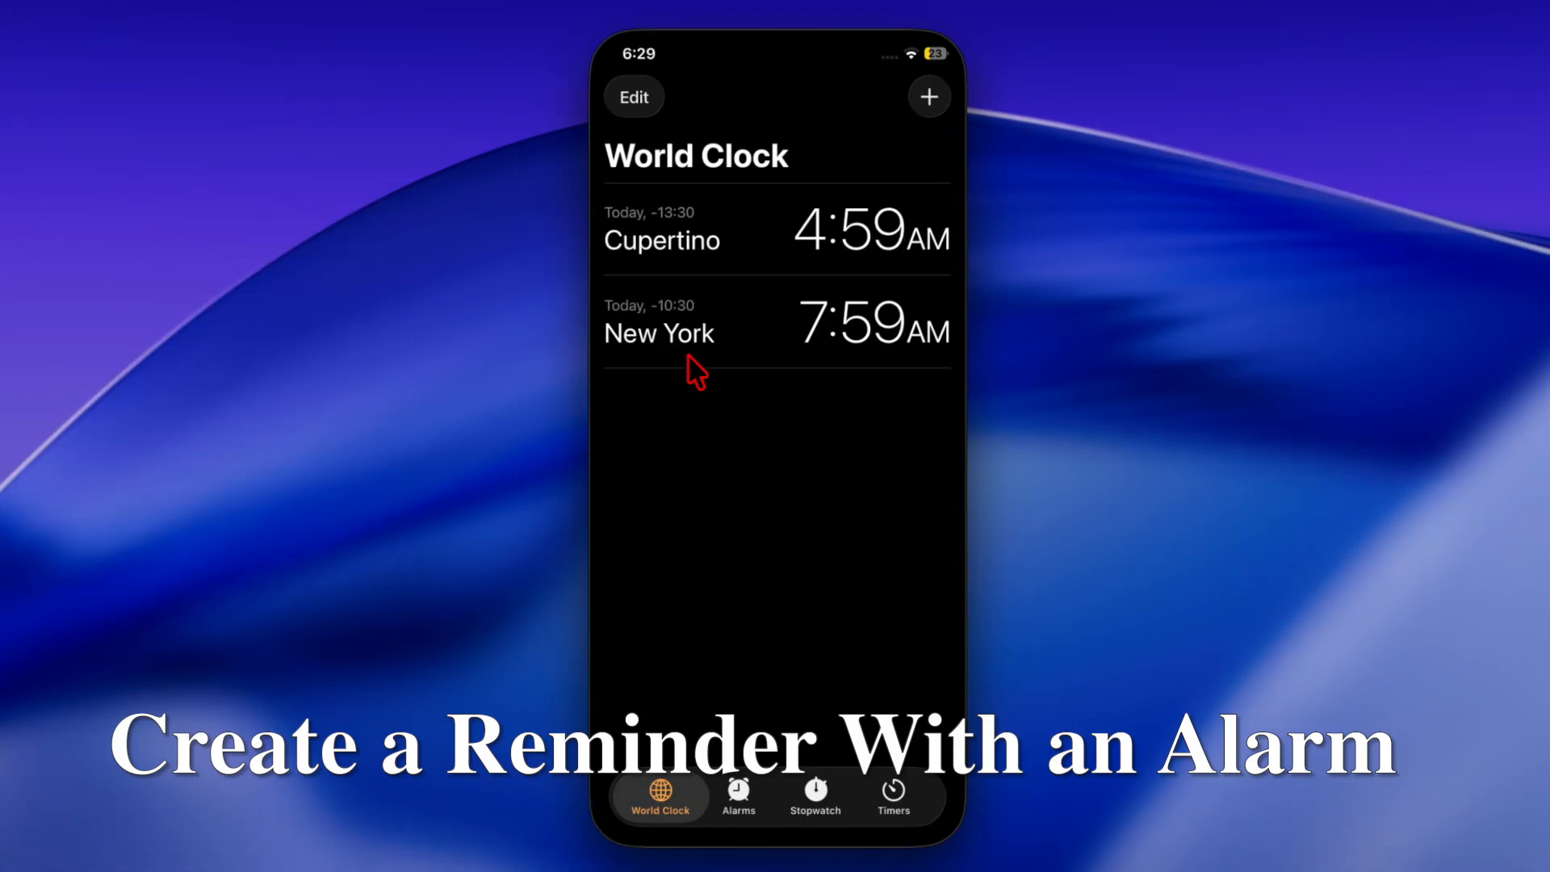
{"action": "left_click", "coordinate": [737, 796]}
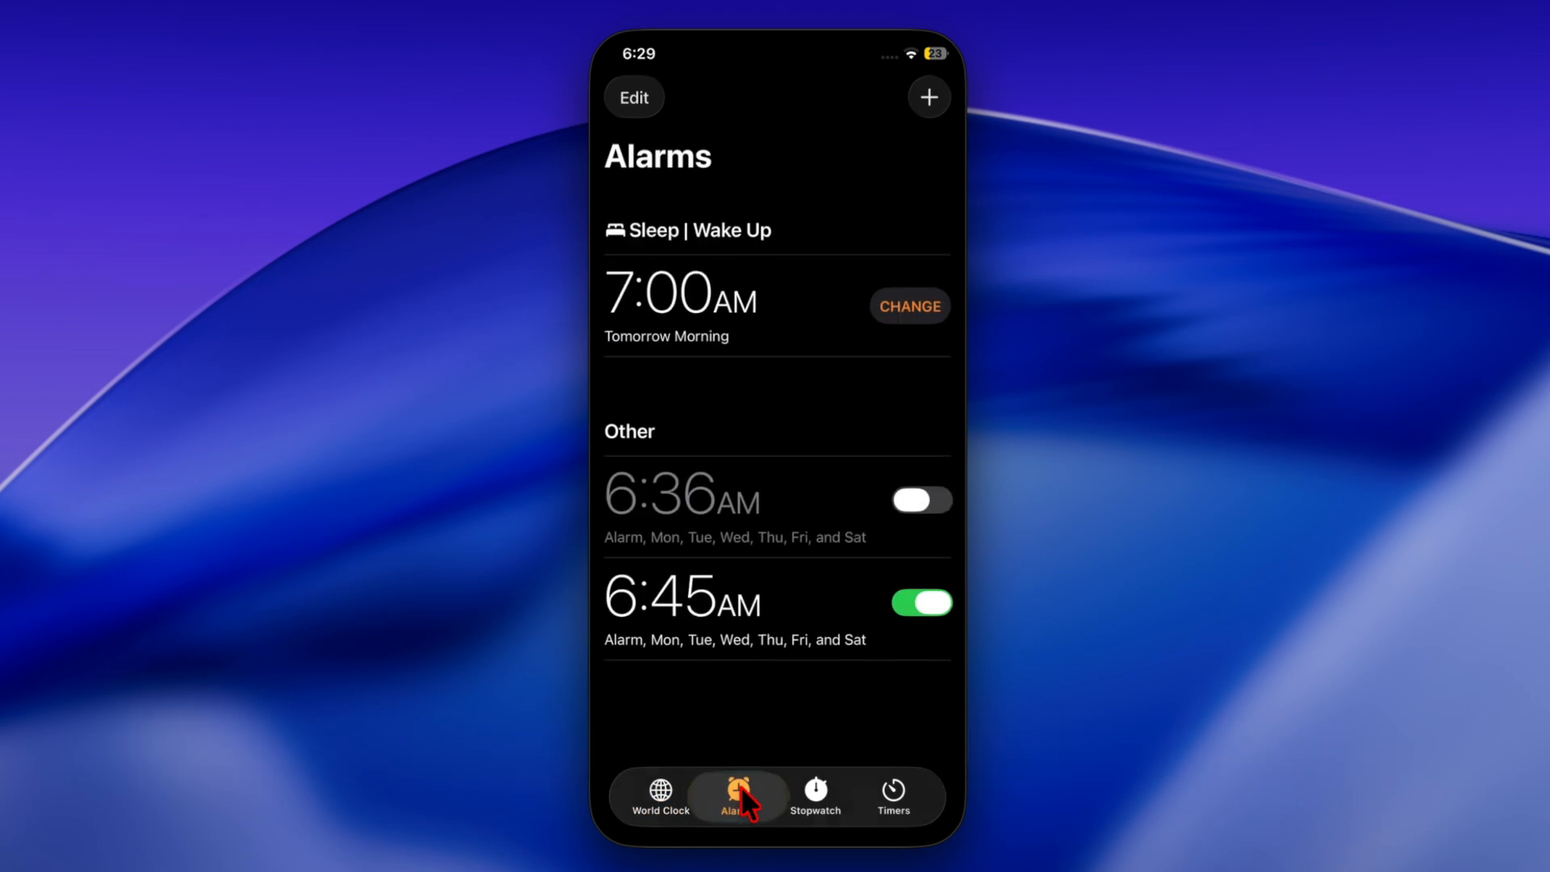
{"action": "mouse_move", "coordinate": [819, 803]}
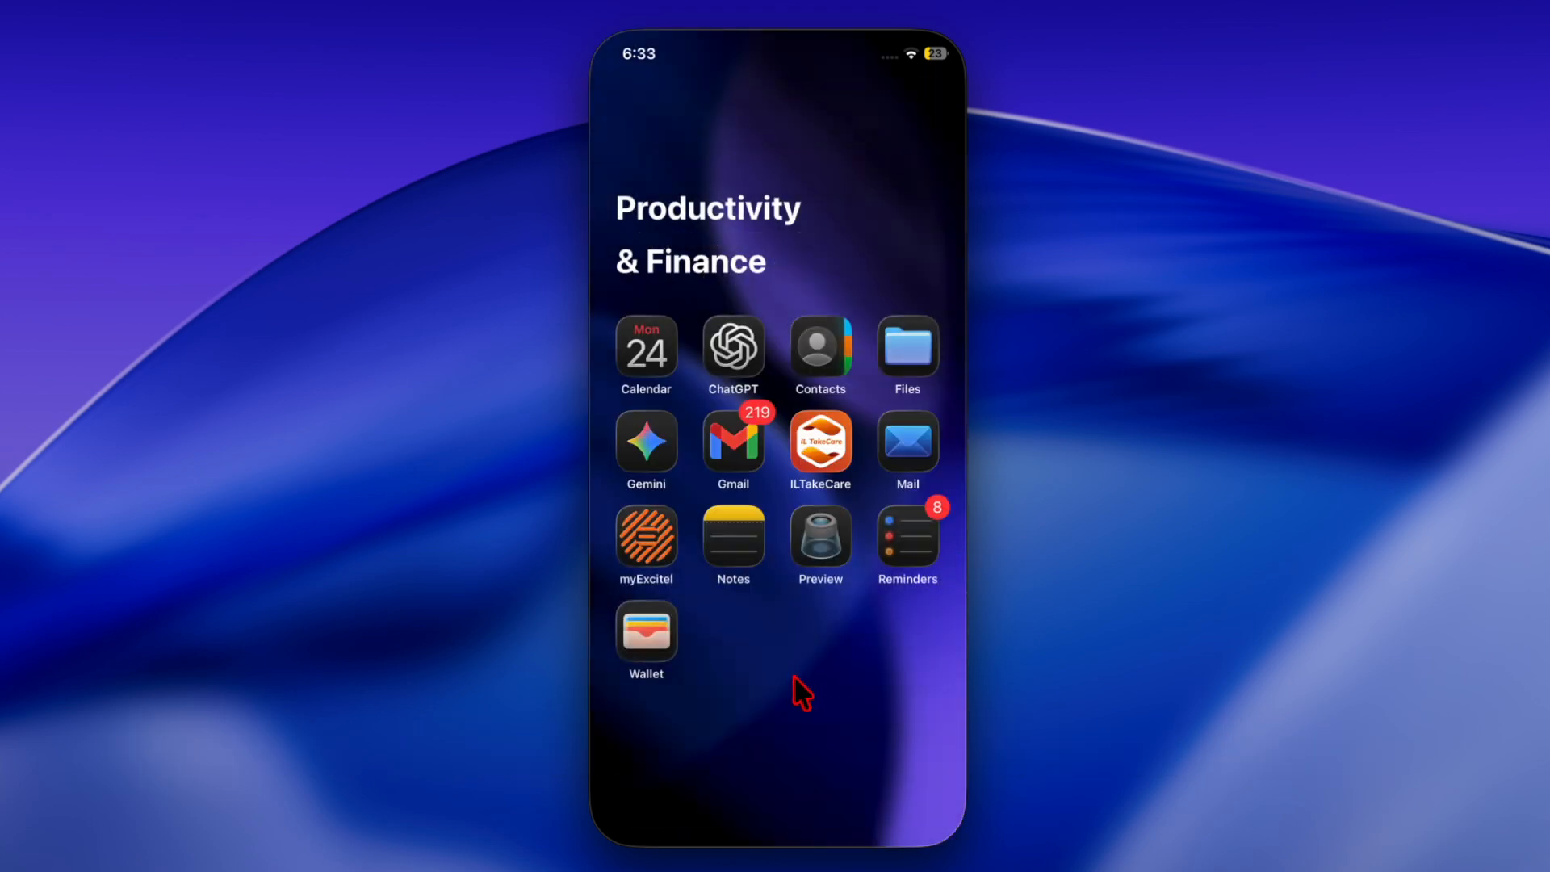
{"action": "left_click", "coordinate": [908, 536]}
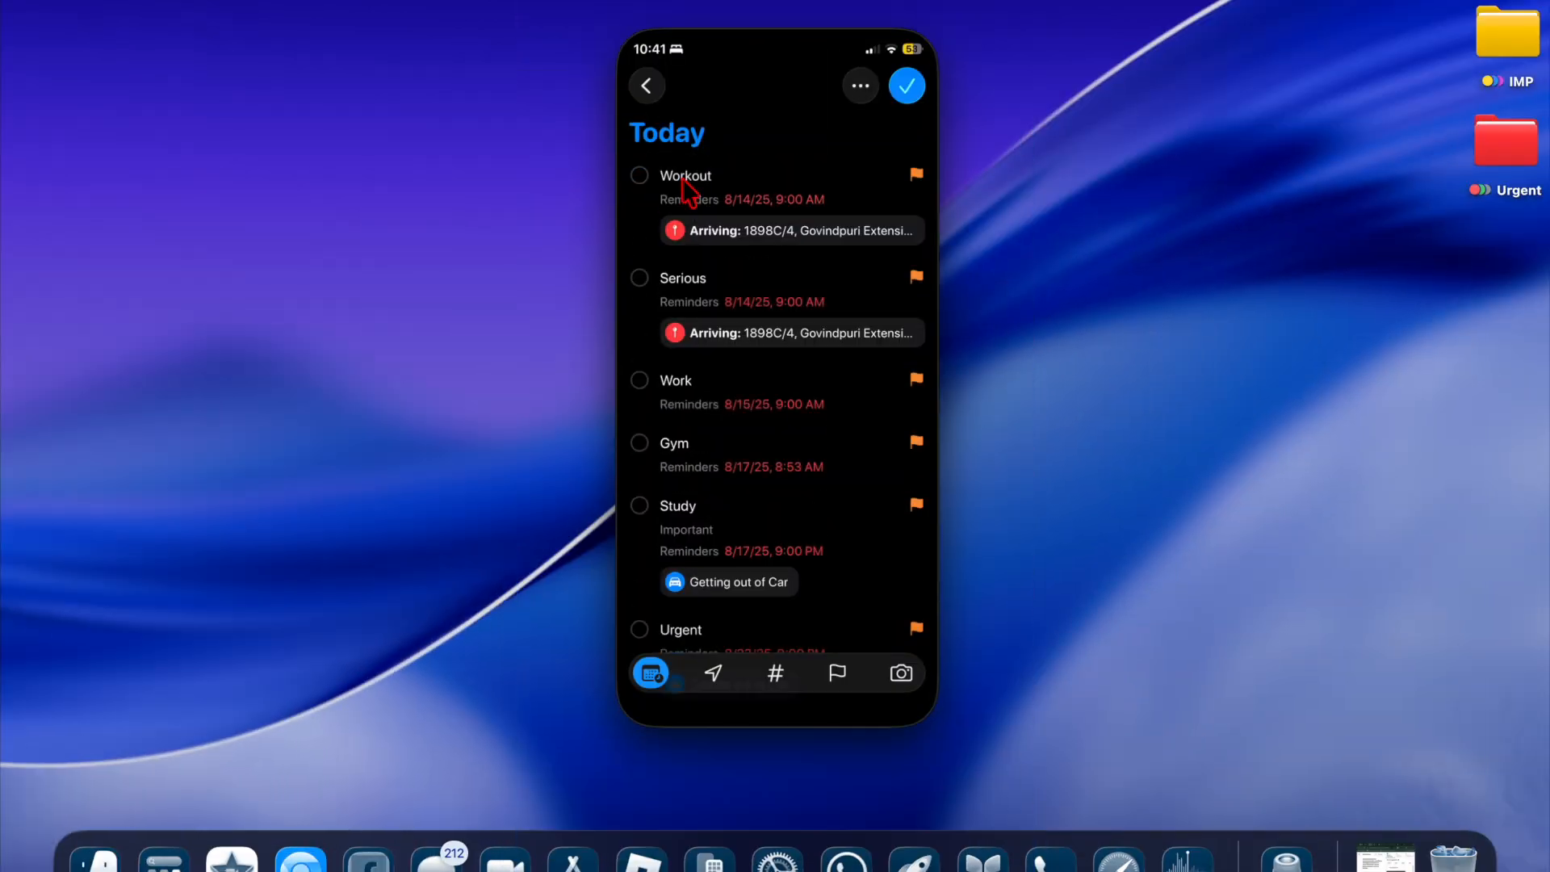
Give the Serious reminder a 12:05 AM time on August 14, 2025, and mark it Urgent.
{"action": "left_click", "coordinate": [691, 176]}
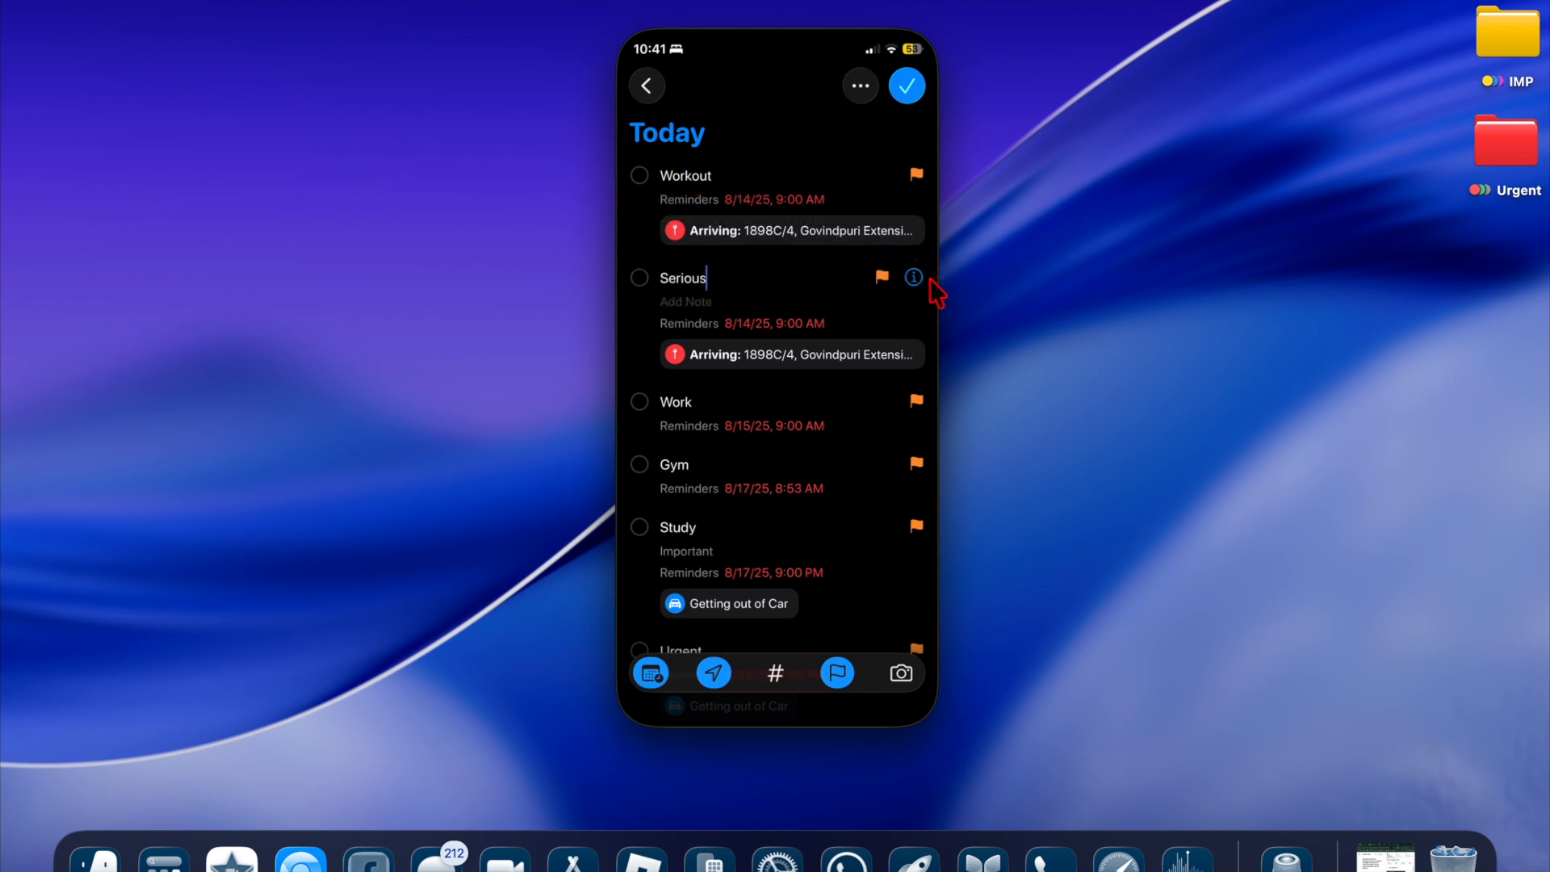
{"action": "mouse_move", "coordinate": [886, 305]}
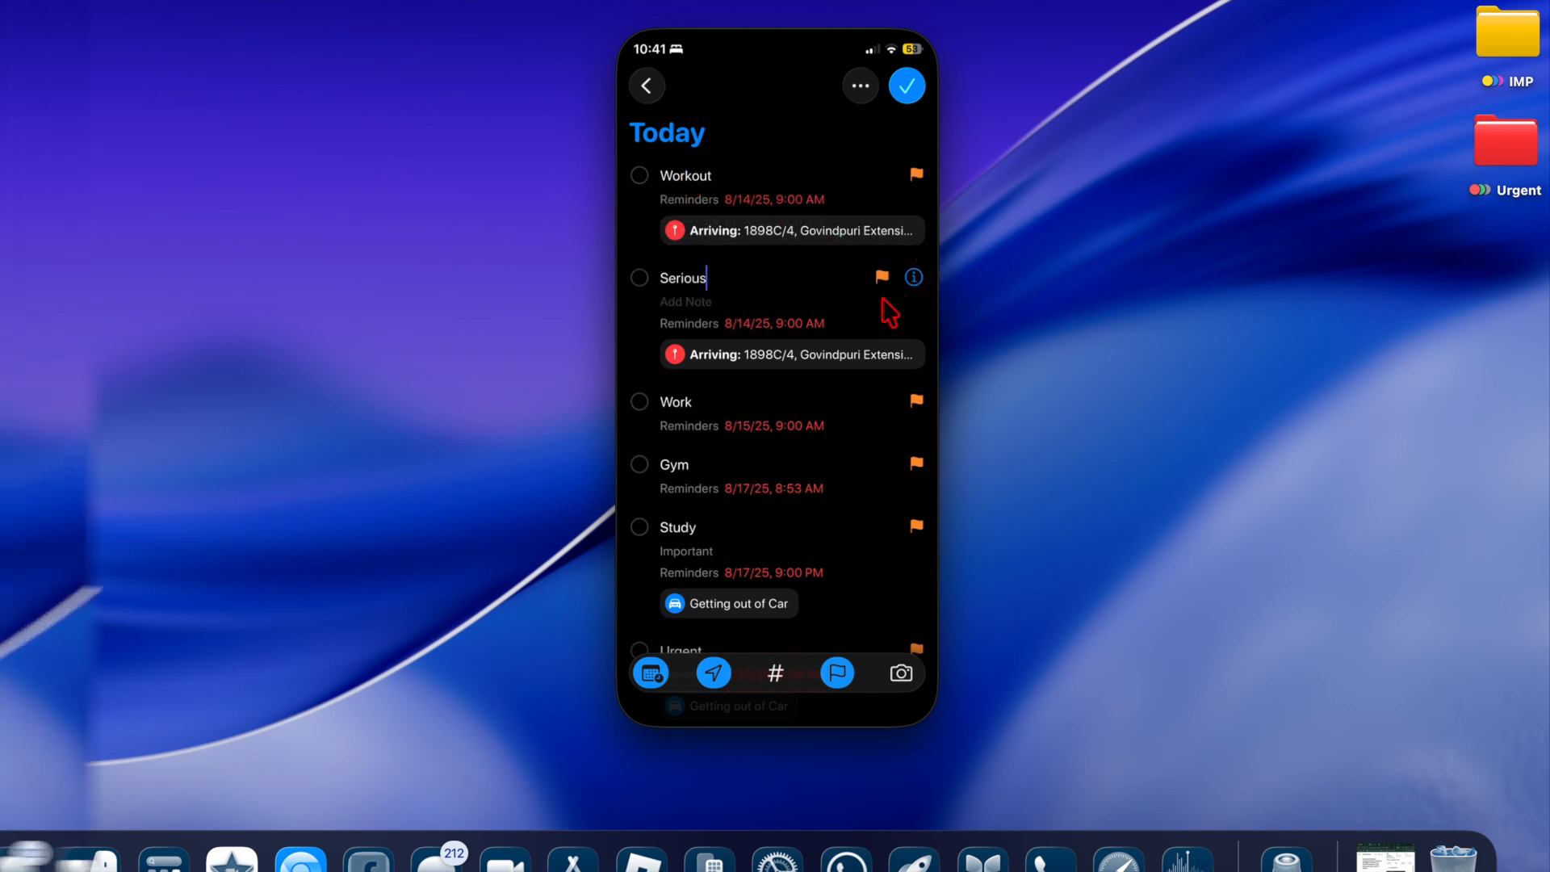
{"action": "left_click", "coordinate": [913, 277]}
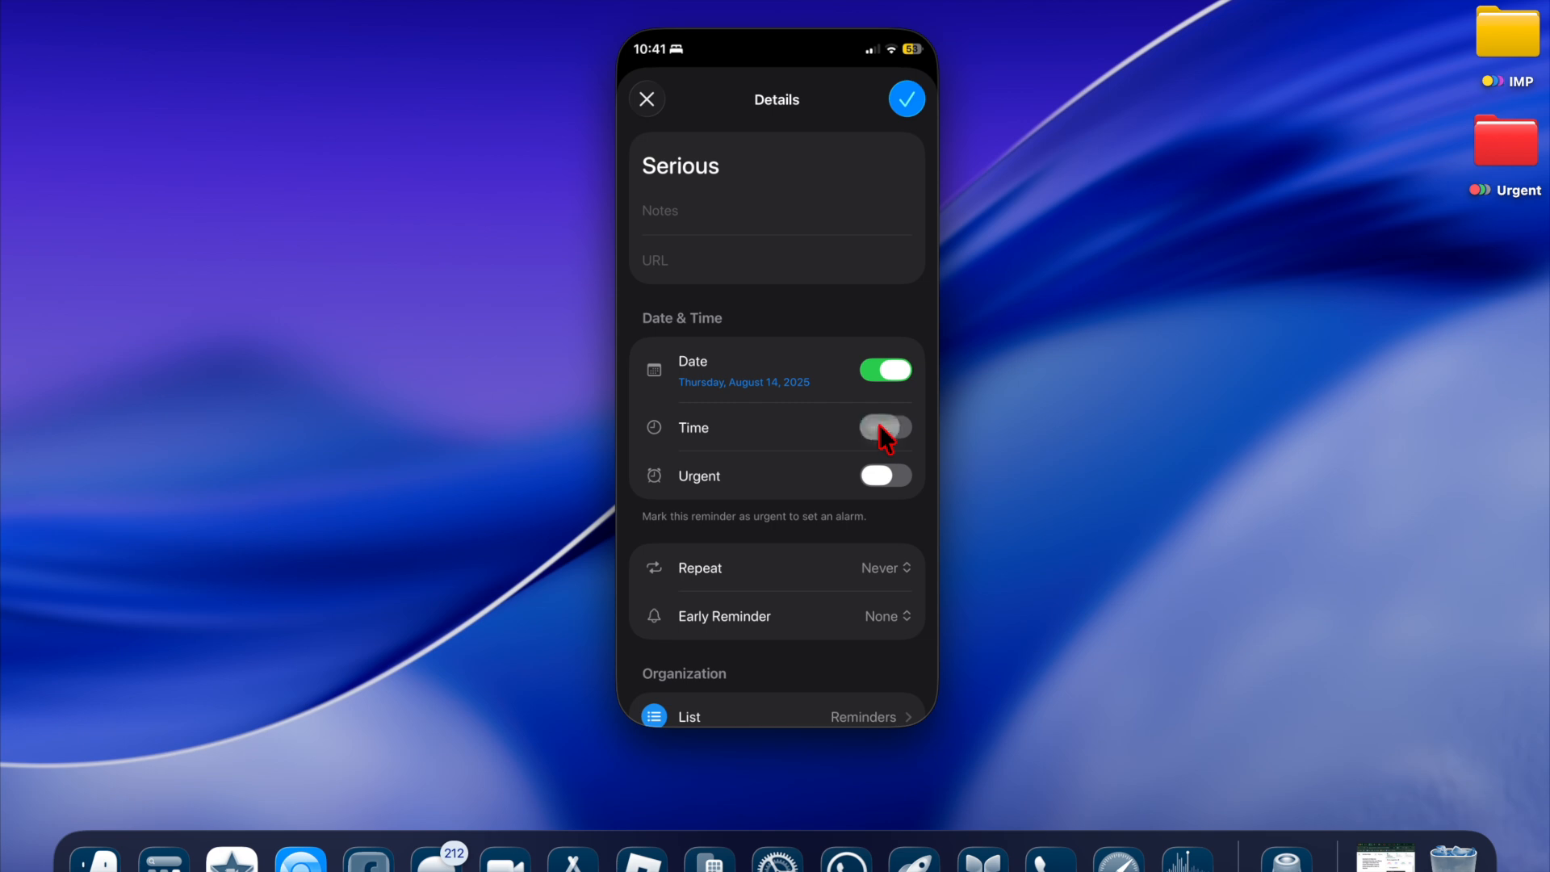
{"action": "left_click", "coordinate": [885, 427]}
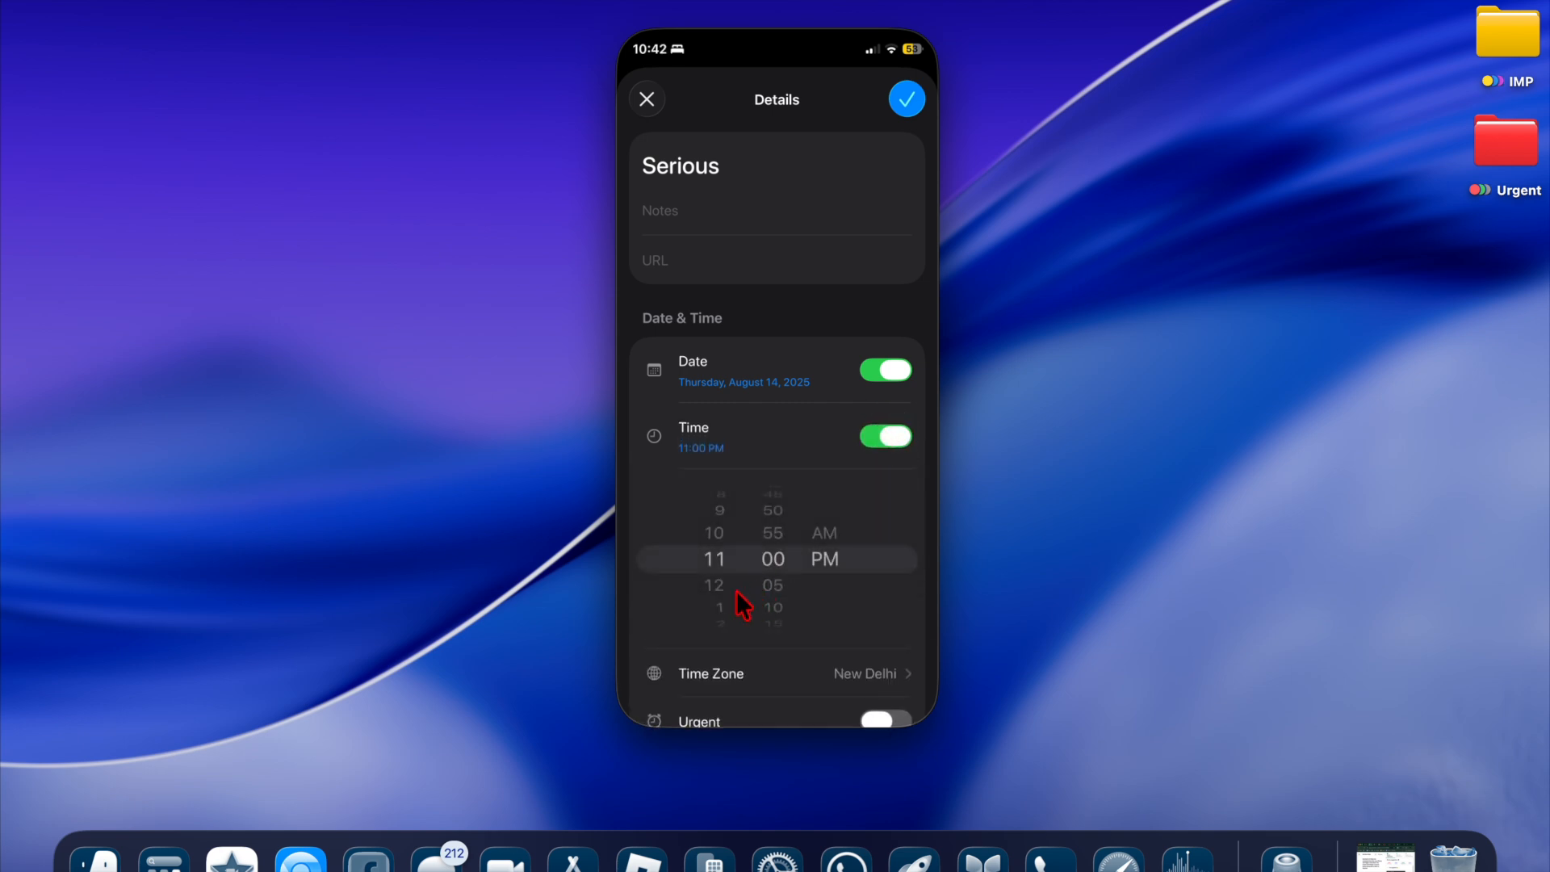
{"action": "scroll", "scroll_direction": "down", "scroll_amount": 3}
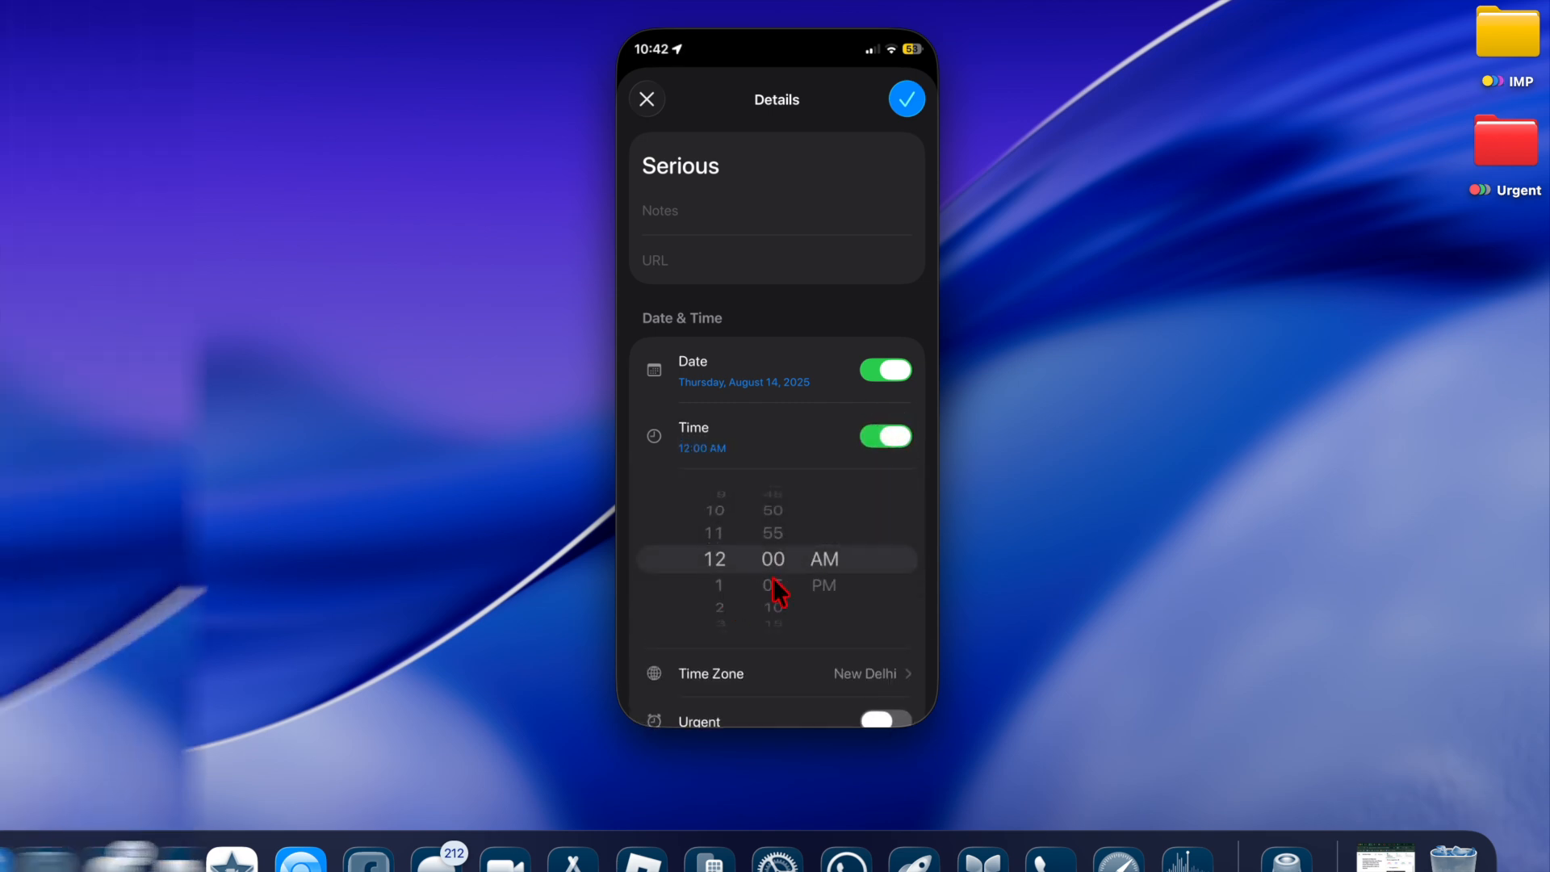
{"action": "scroll", "scroll_direction": "down", "scroll_amount": 3}
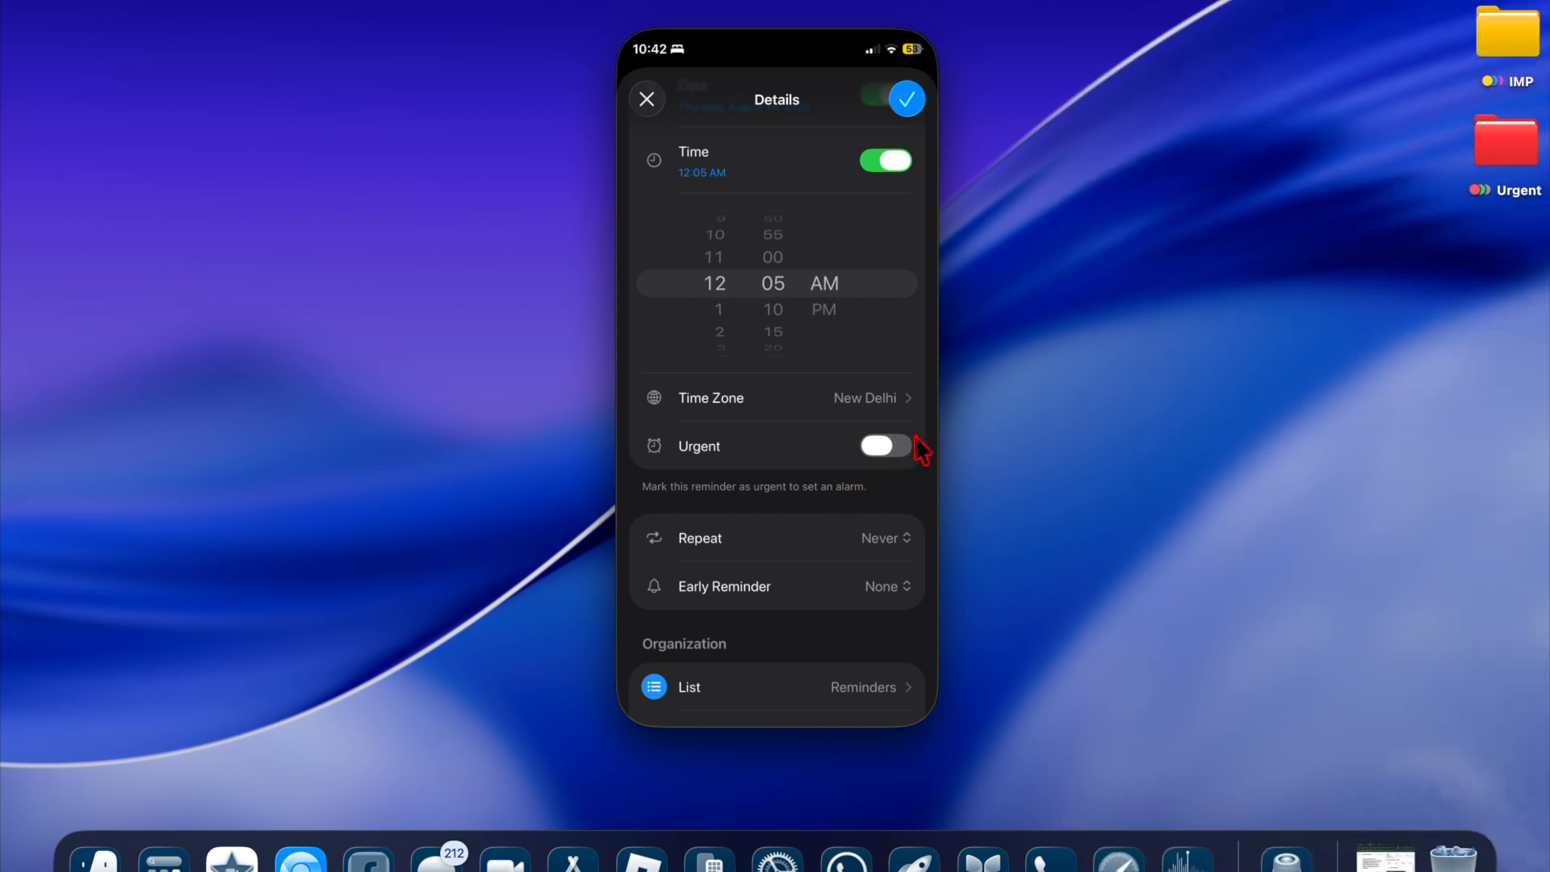
{"action": "left_click", "coordinate": [885, 446]}
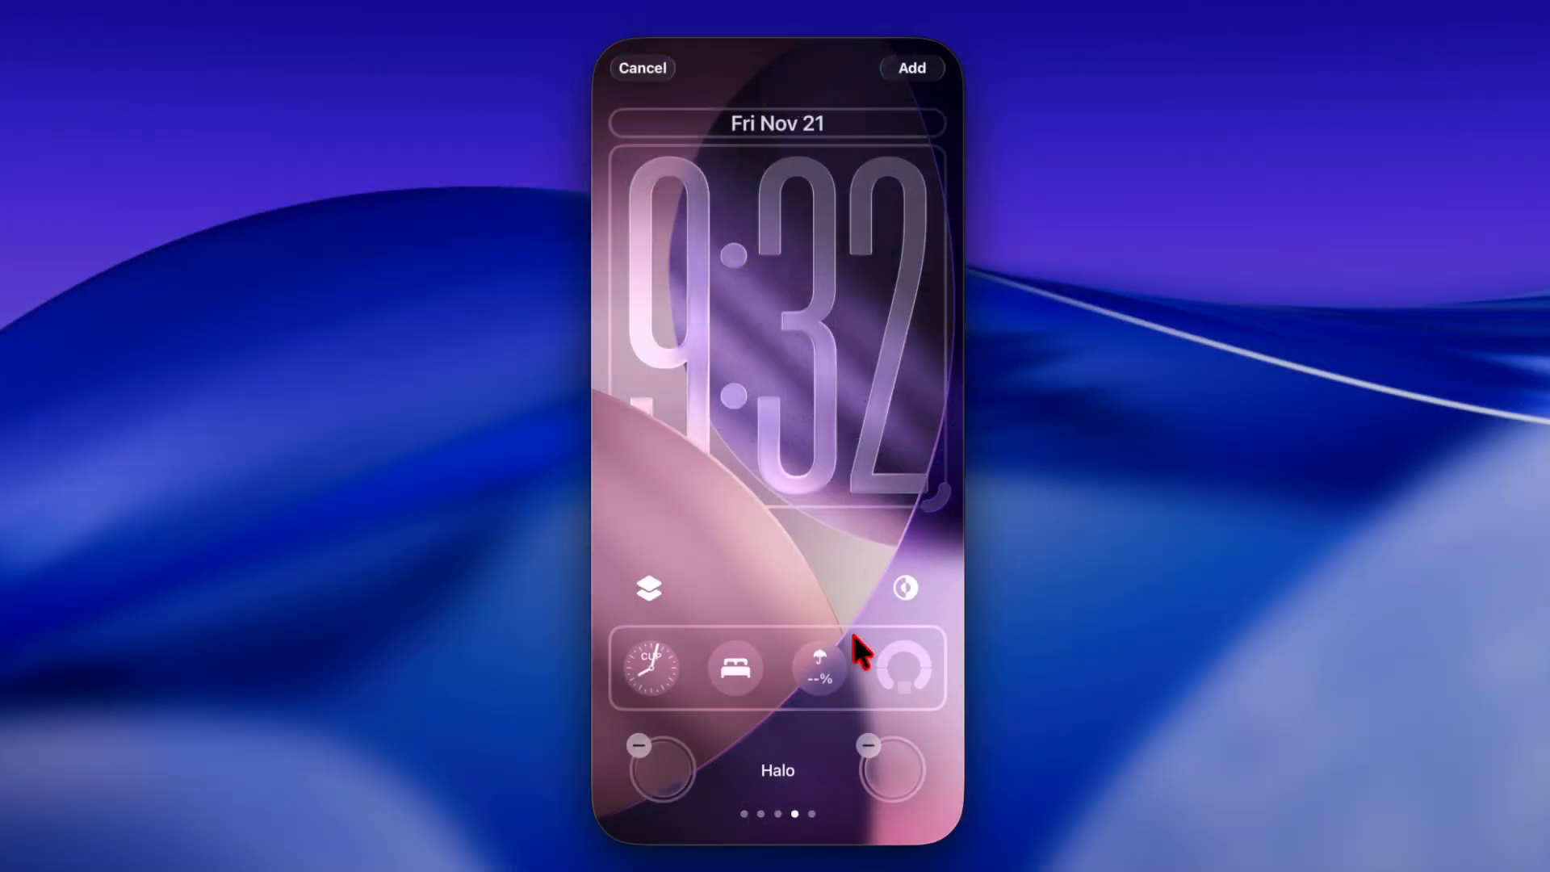
{"action": "mouse_move", "coordinate": [847, 620]}
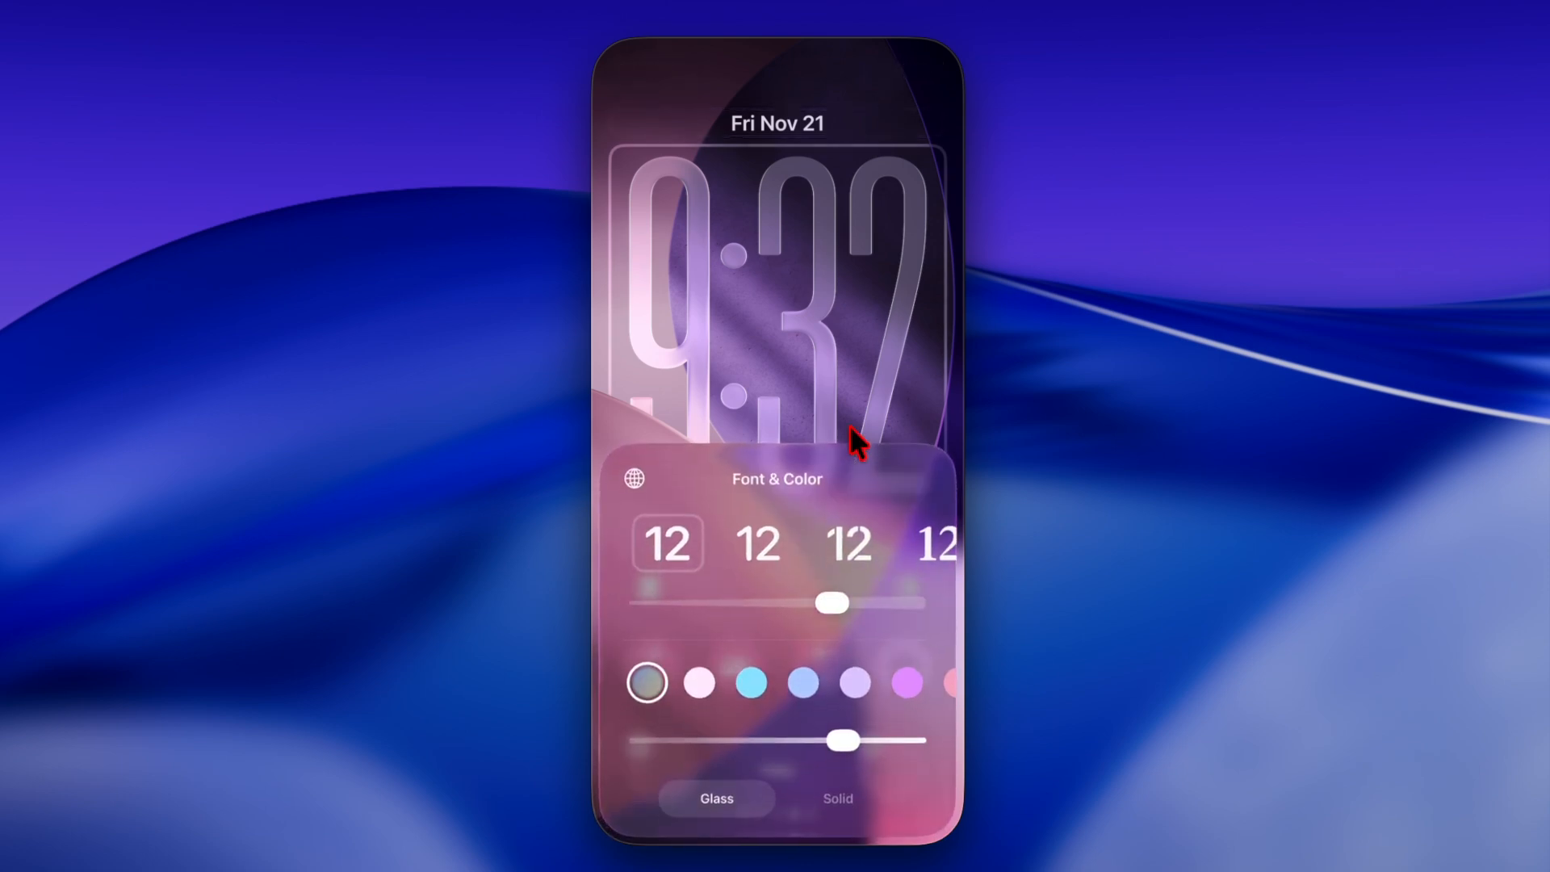
Set the Lock Screen clock digits to maximum weight with the Solid style.
{"action": "left_click_drag", "start_coordinate": [833, 604], "coordinate": [826, 604]}
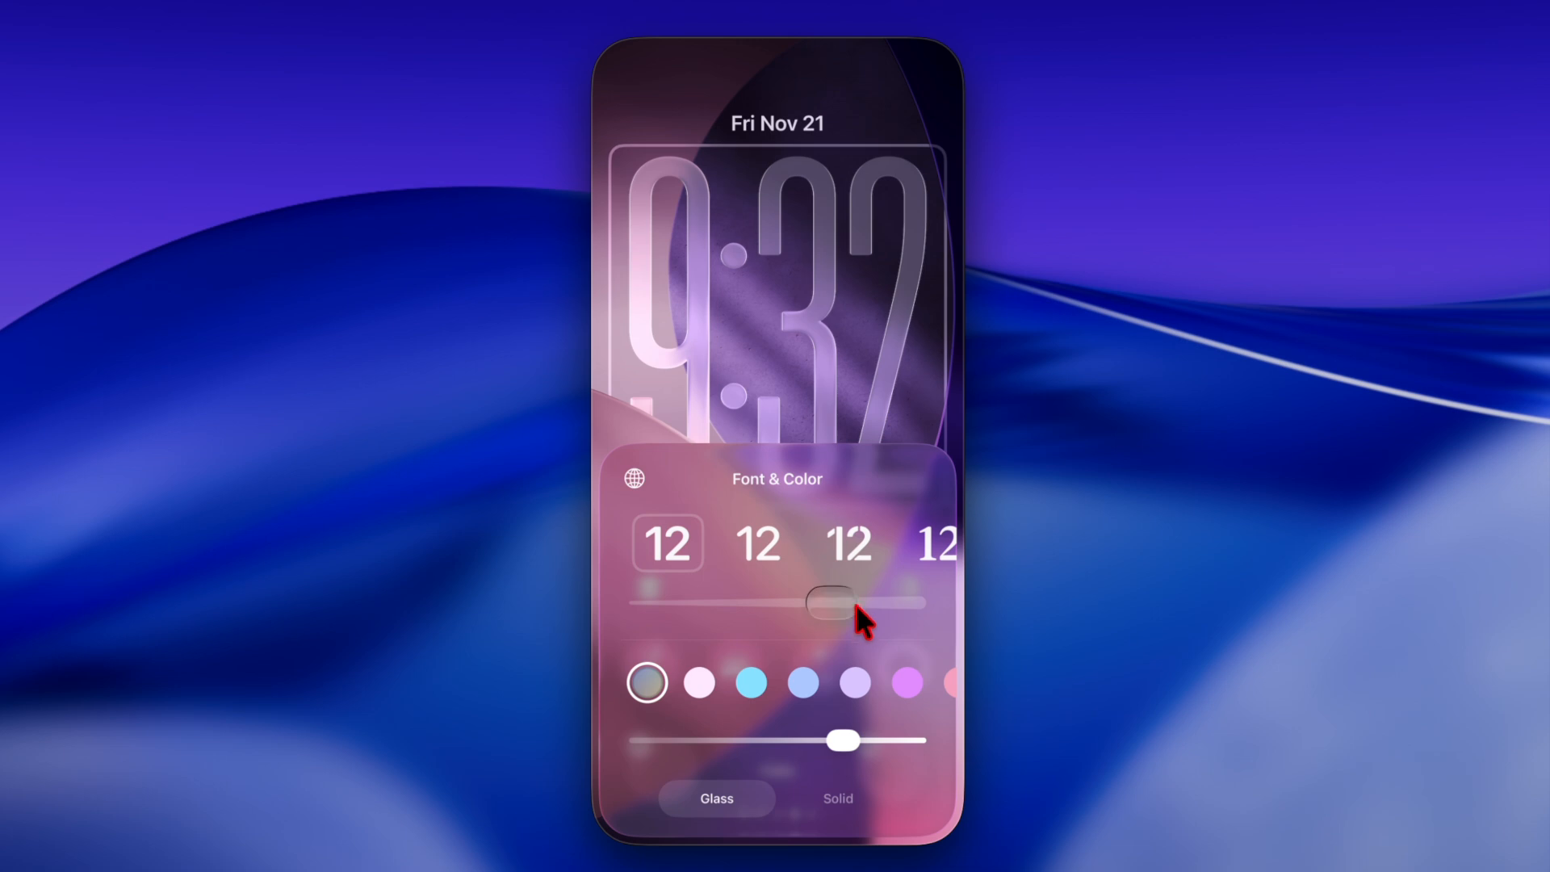
{"action": "left_click_drag", "start_coordinate": [831, 603], "coordinate": [910, 603]}
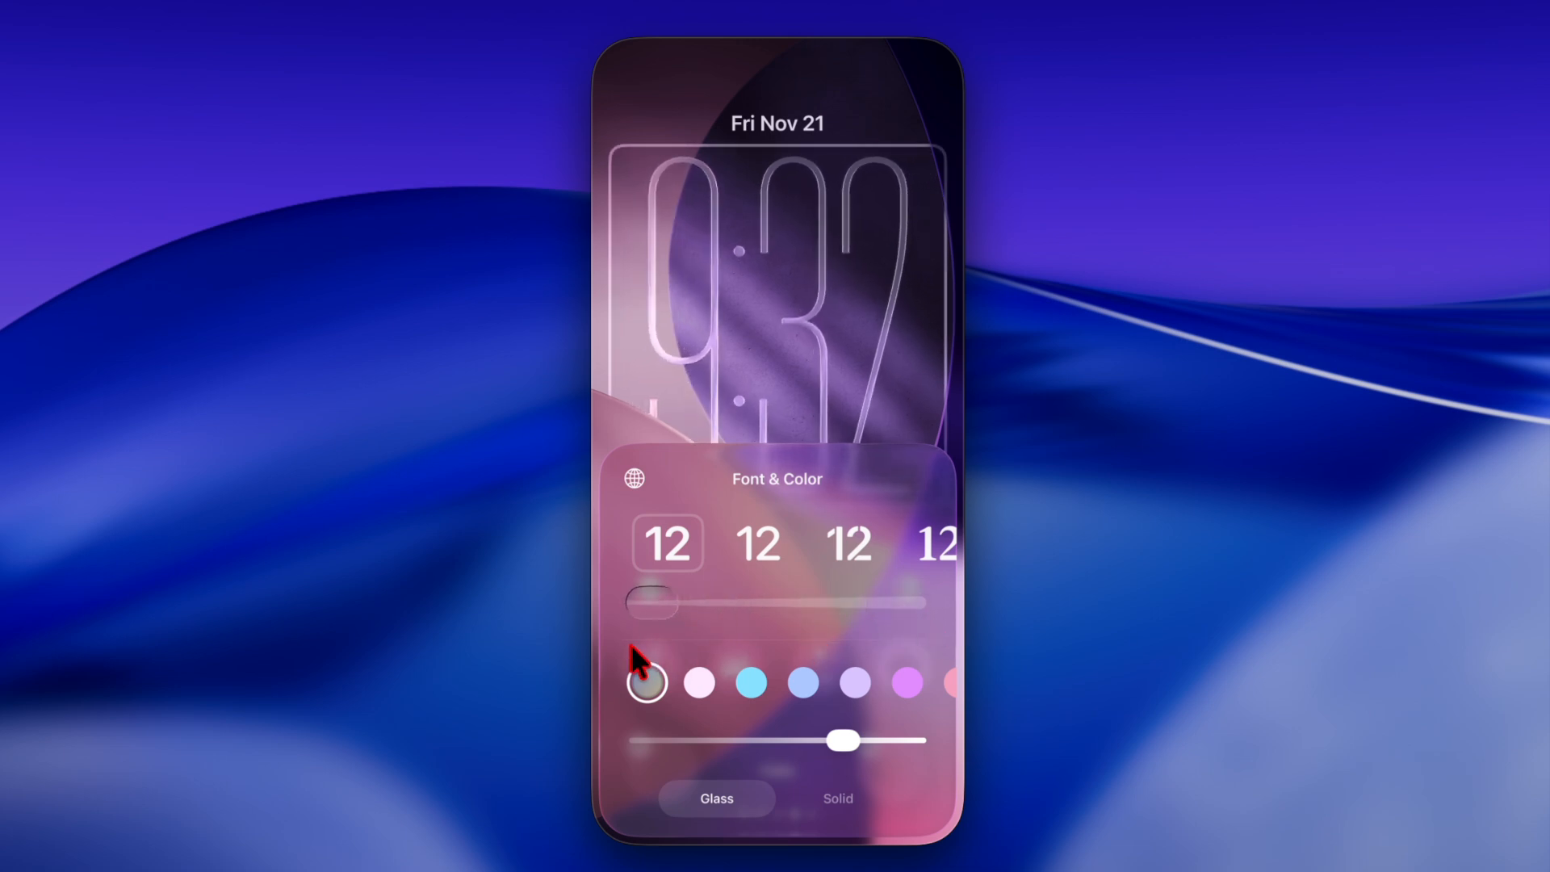
{"action": "left_click_drag", "start_coordinate": [652, 603], "coordinate": [776, 603]}
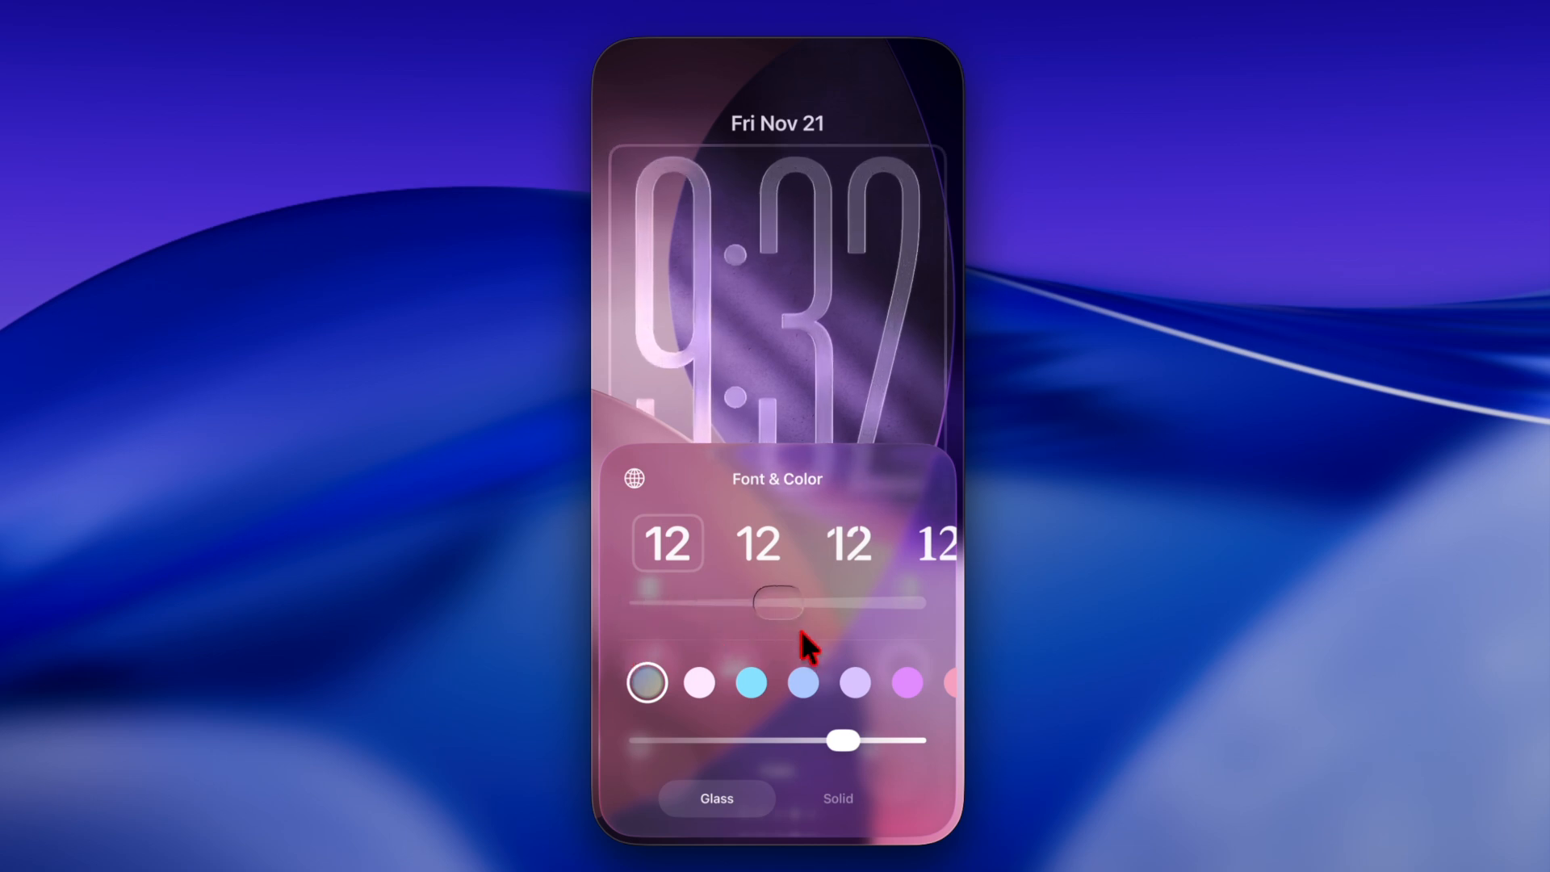
{"action": "left_click_drag", "start_coordinate": [774, 601], "coordinate": [907, 602]}
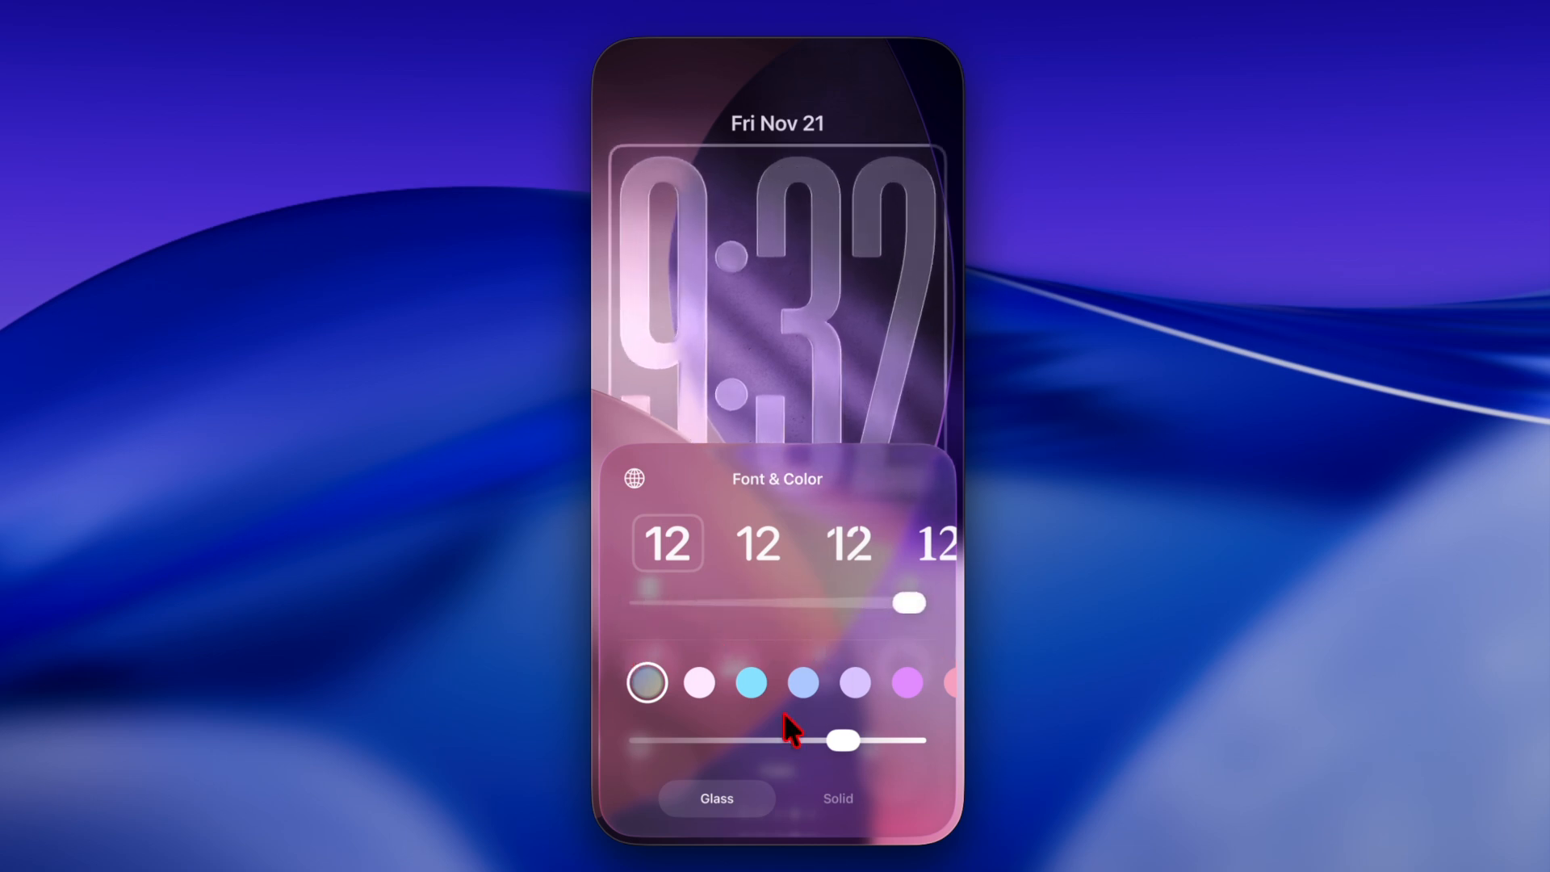
{"action": "left_click", "coordinate": [838, 799]}
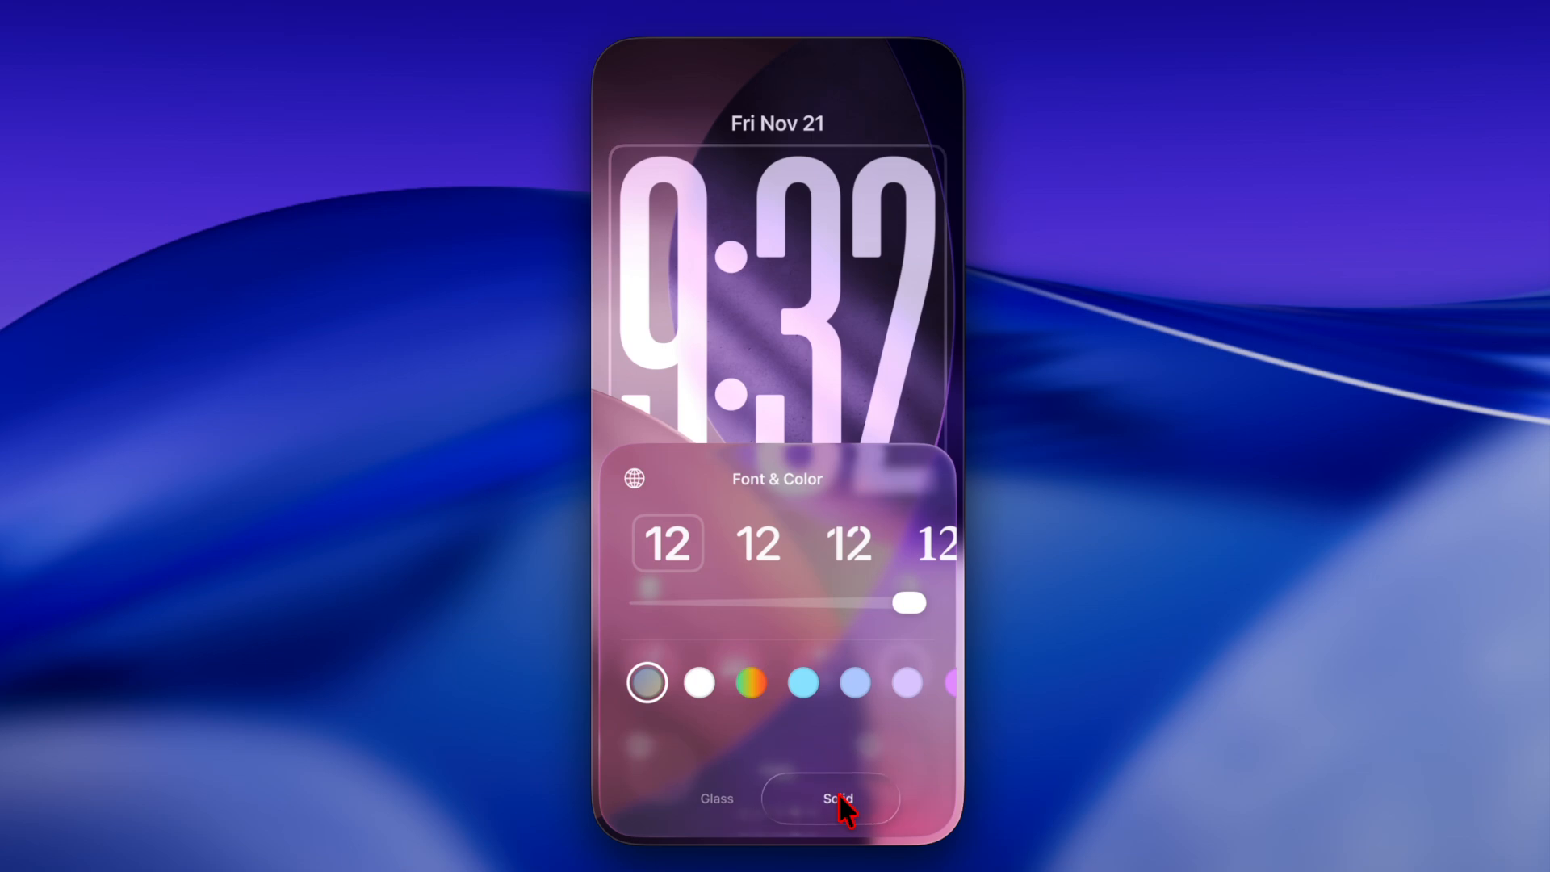
{"action": "left_click", "coordinate": [840, 798]}
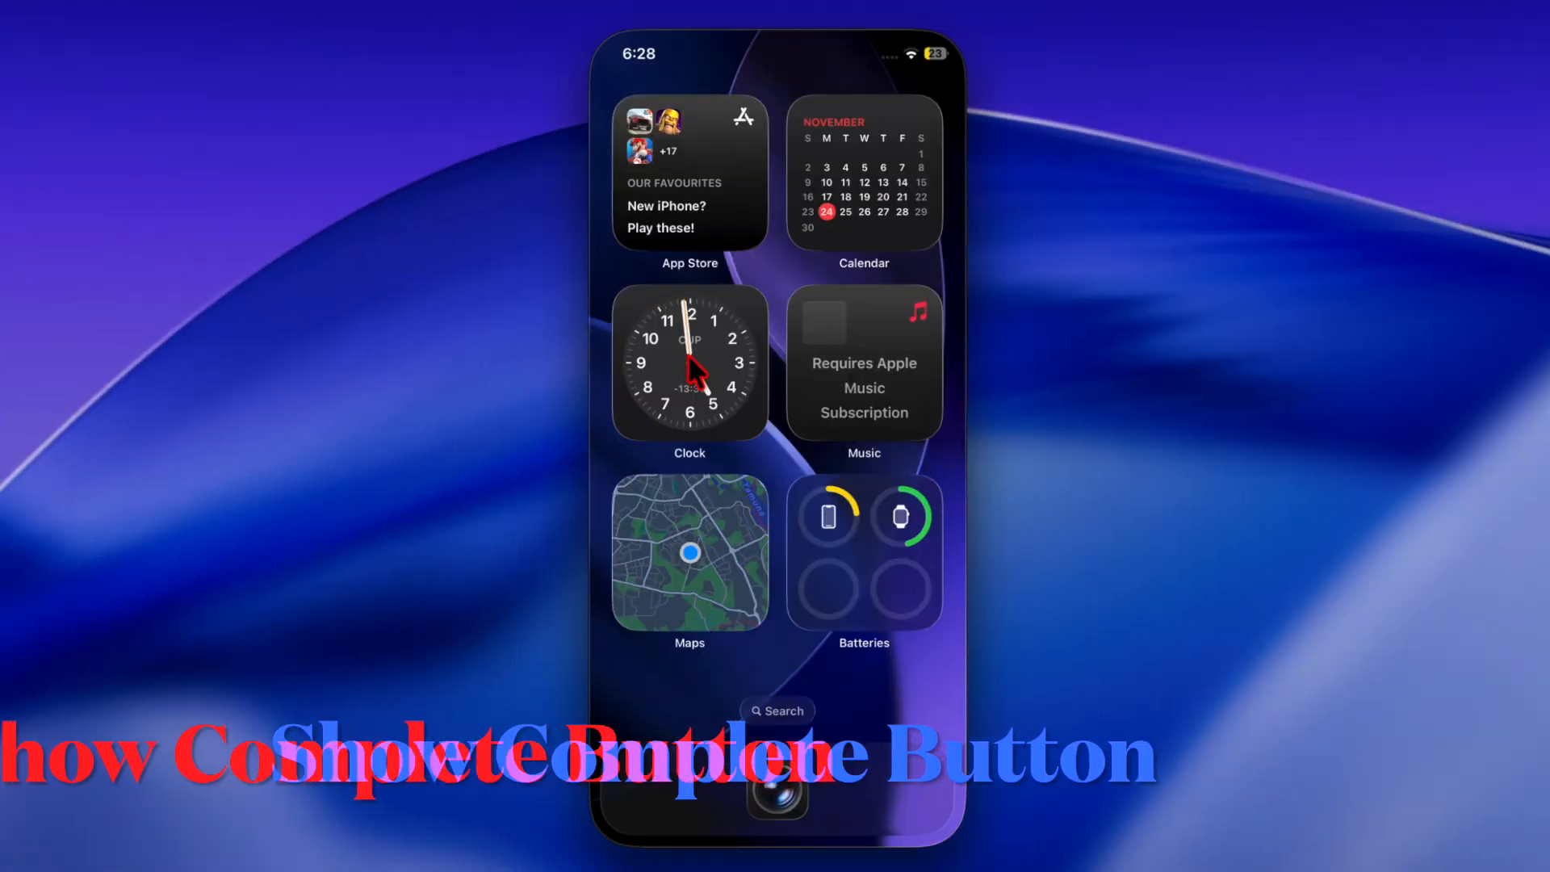
View Clock's alarm list, then make the Lock Screen clock digits white.
{"action": "left_click", "coordinate": [691, 365]}
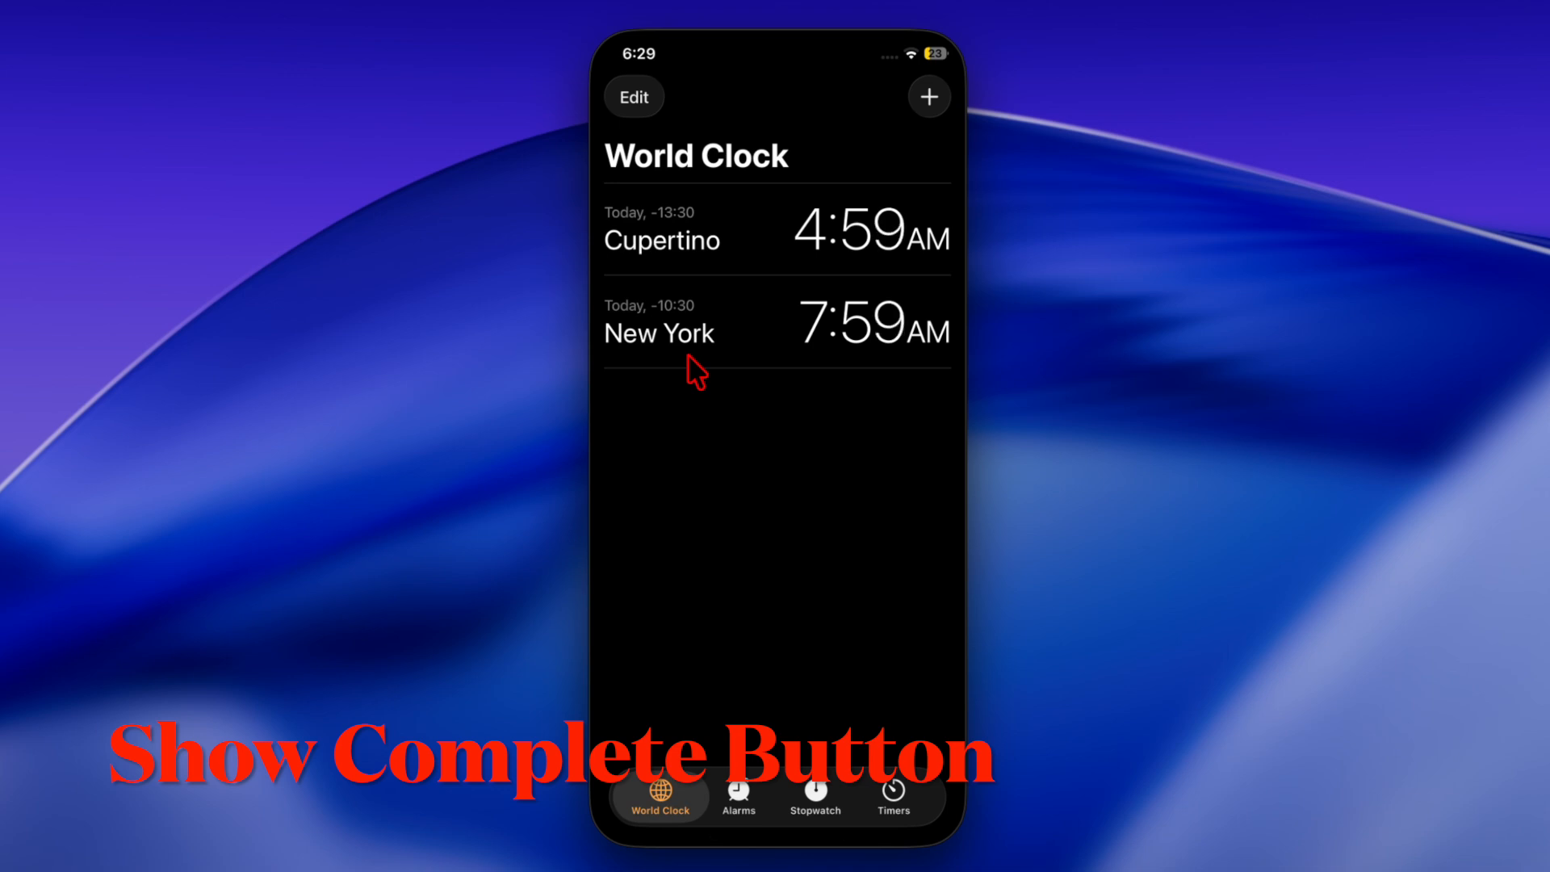
{"action": "left_click", "coordinate": [738, 799]}
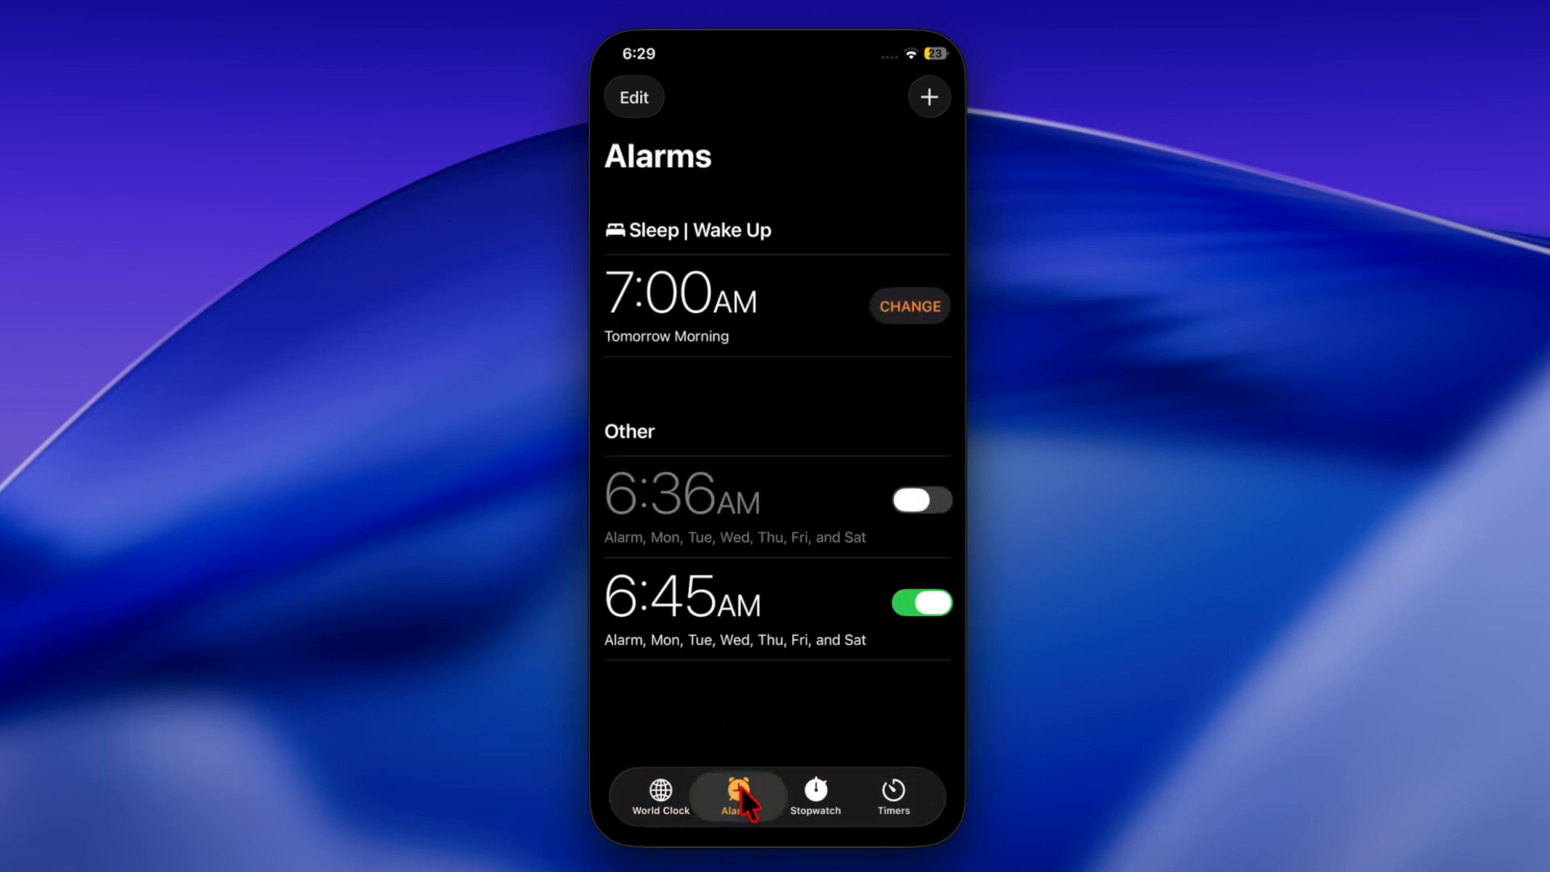
{"action": "left_click", "coordinate": [815, 792]}
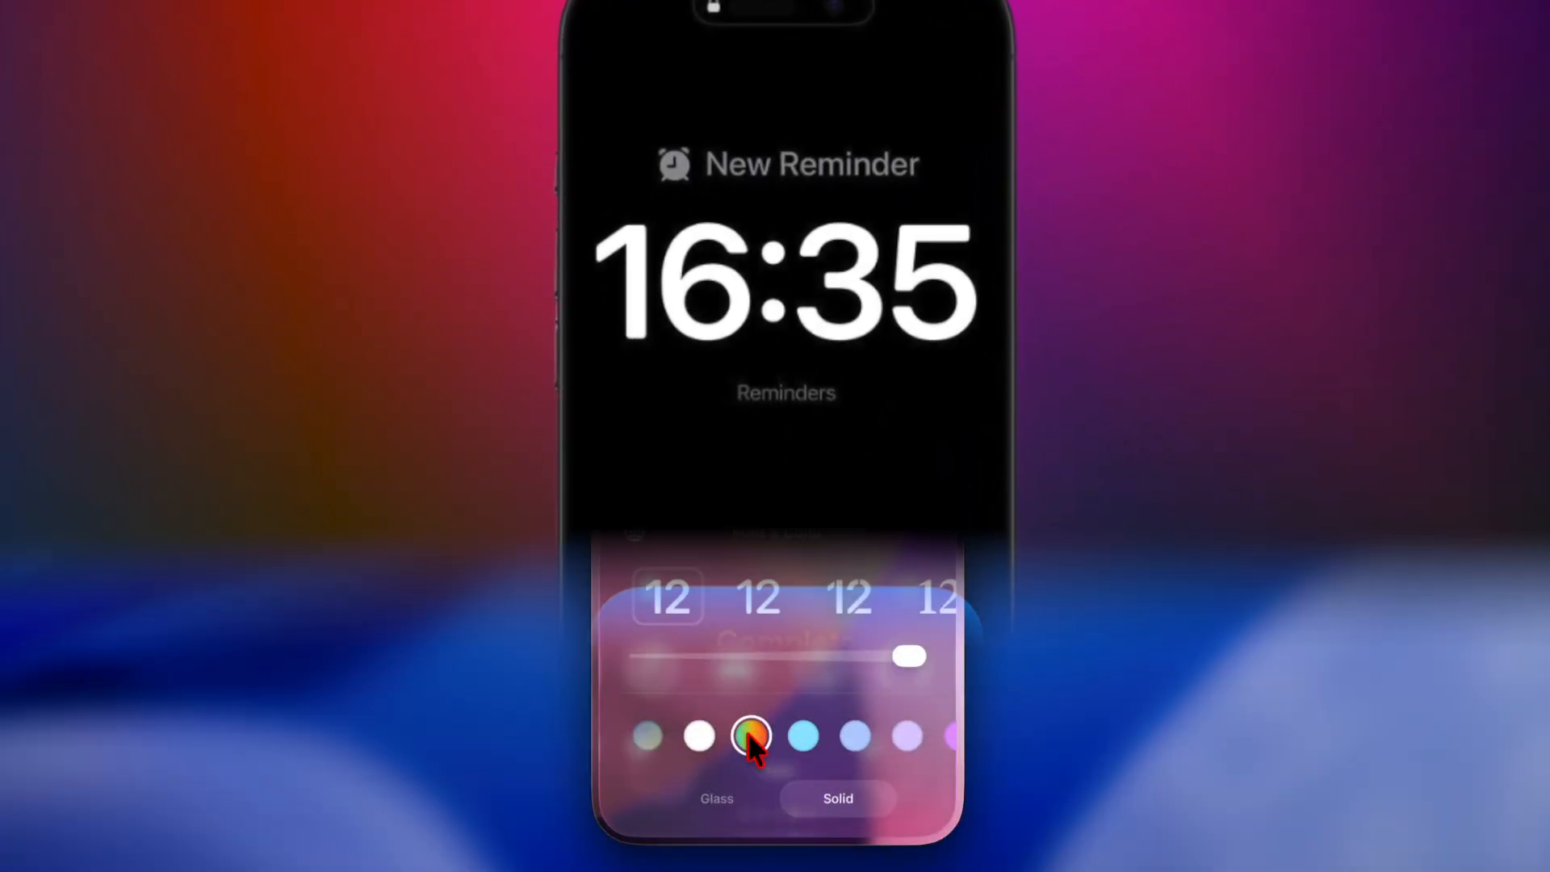
{"action": "left_click", "coordinate": [699, 737]}
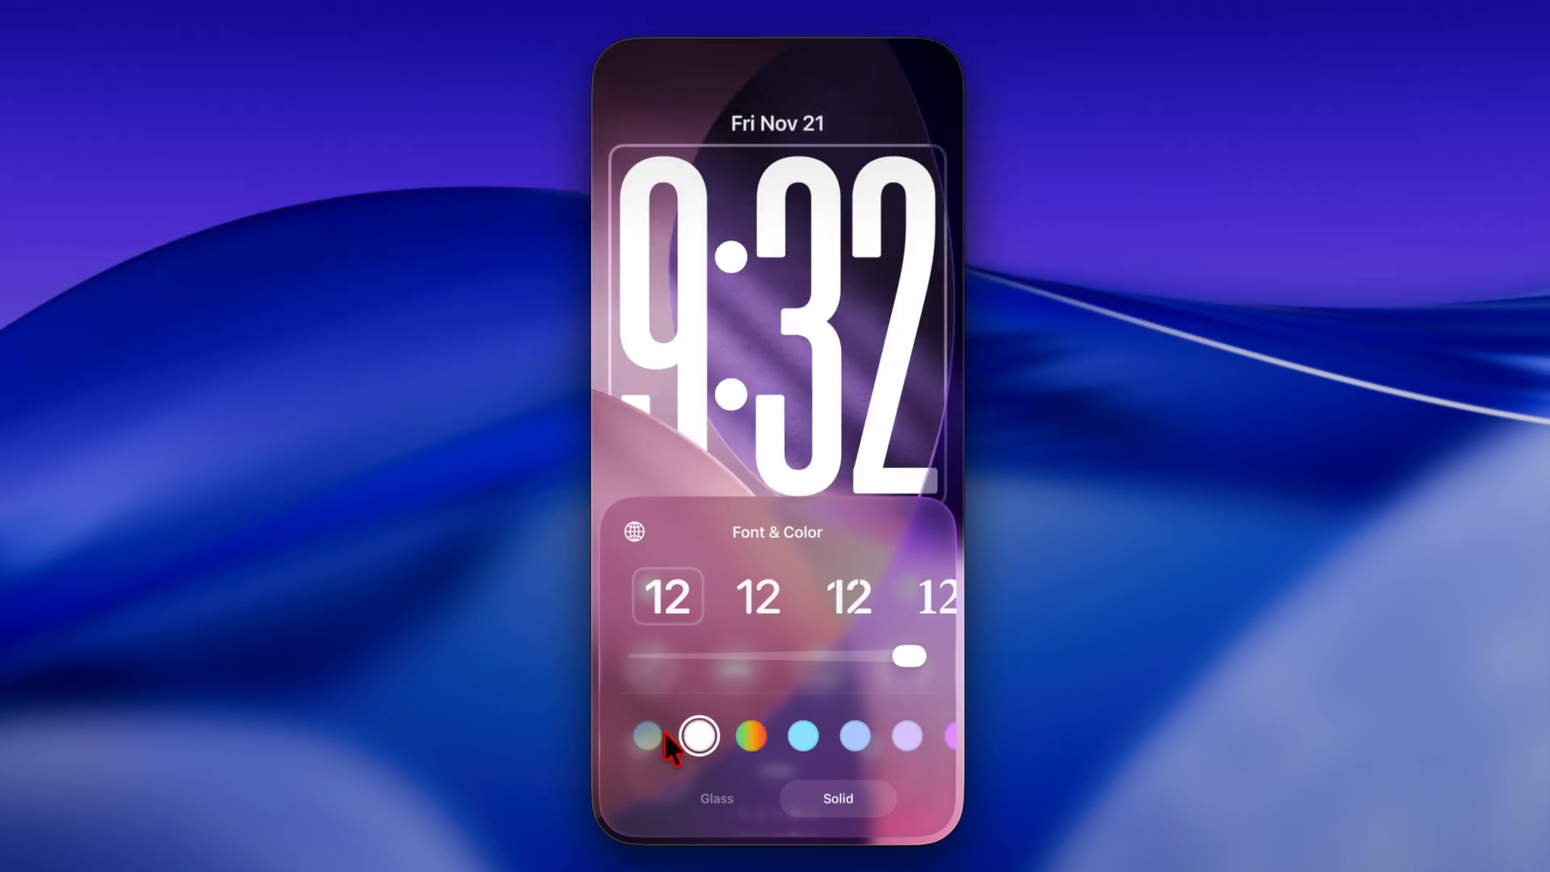
{"action": "left_click", "coordinate": [649, 738]}
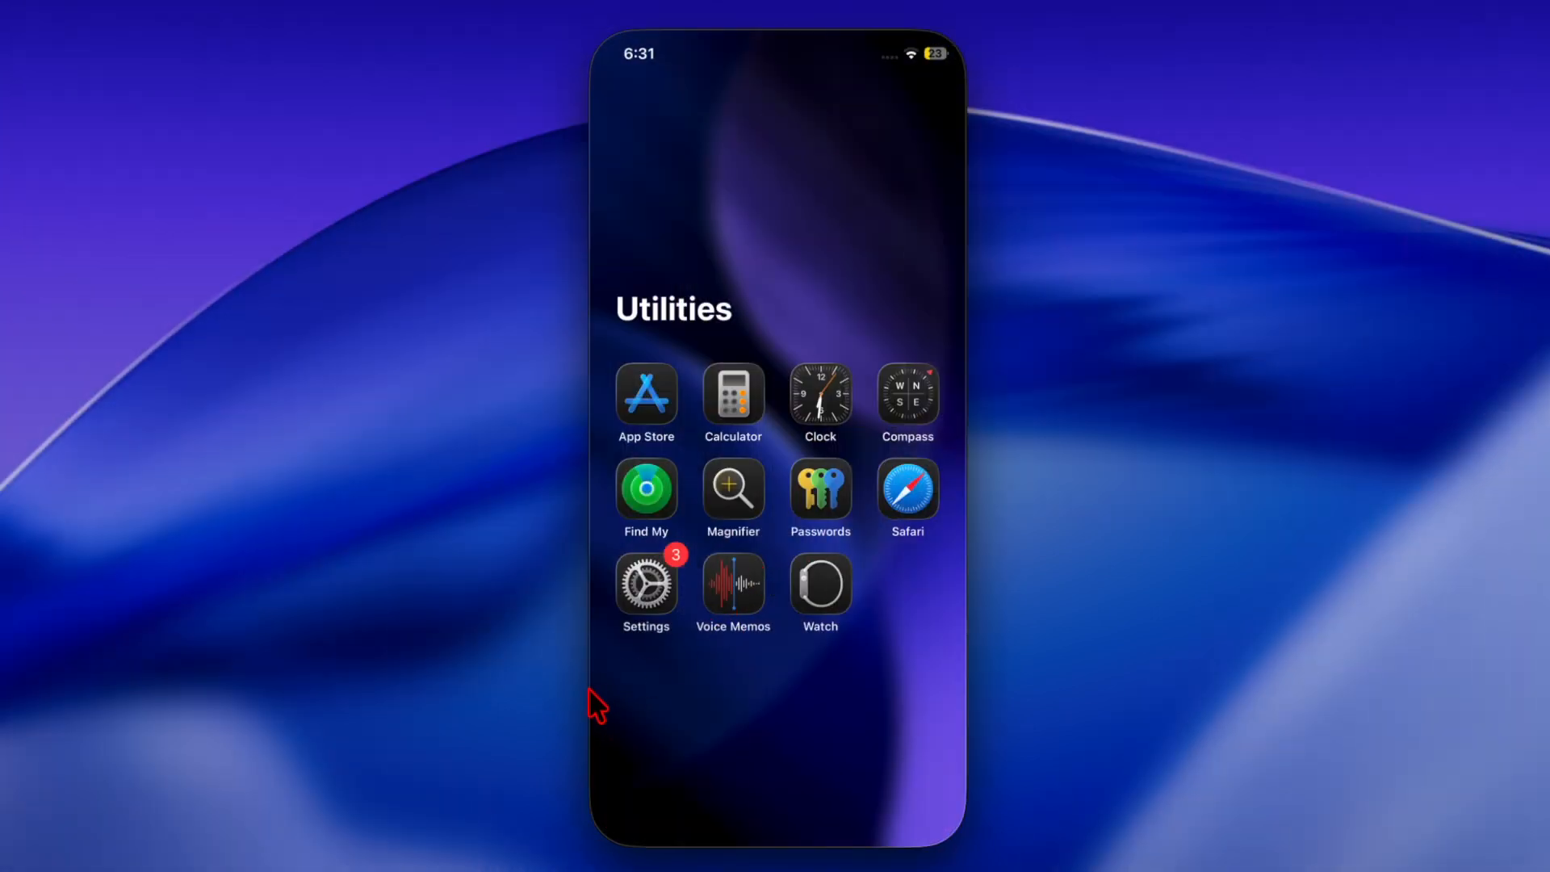
Launch Settings from the home screen.
{"action": "left_click", "coordinate": [646, 583]}
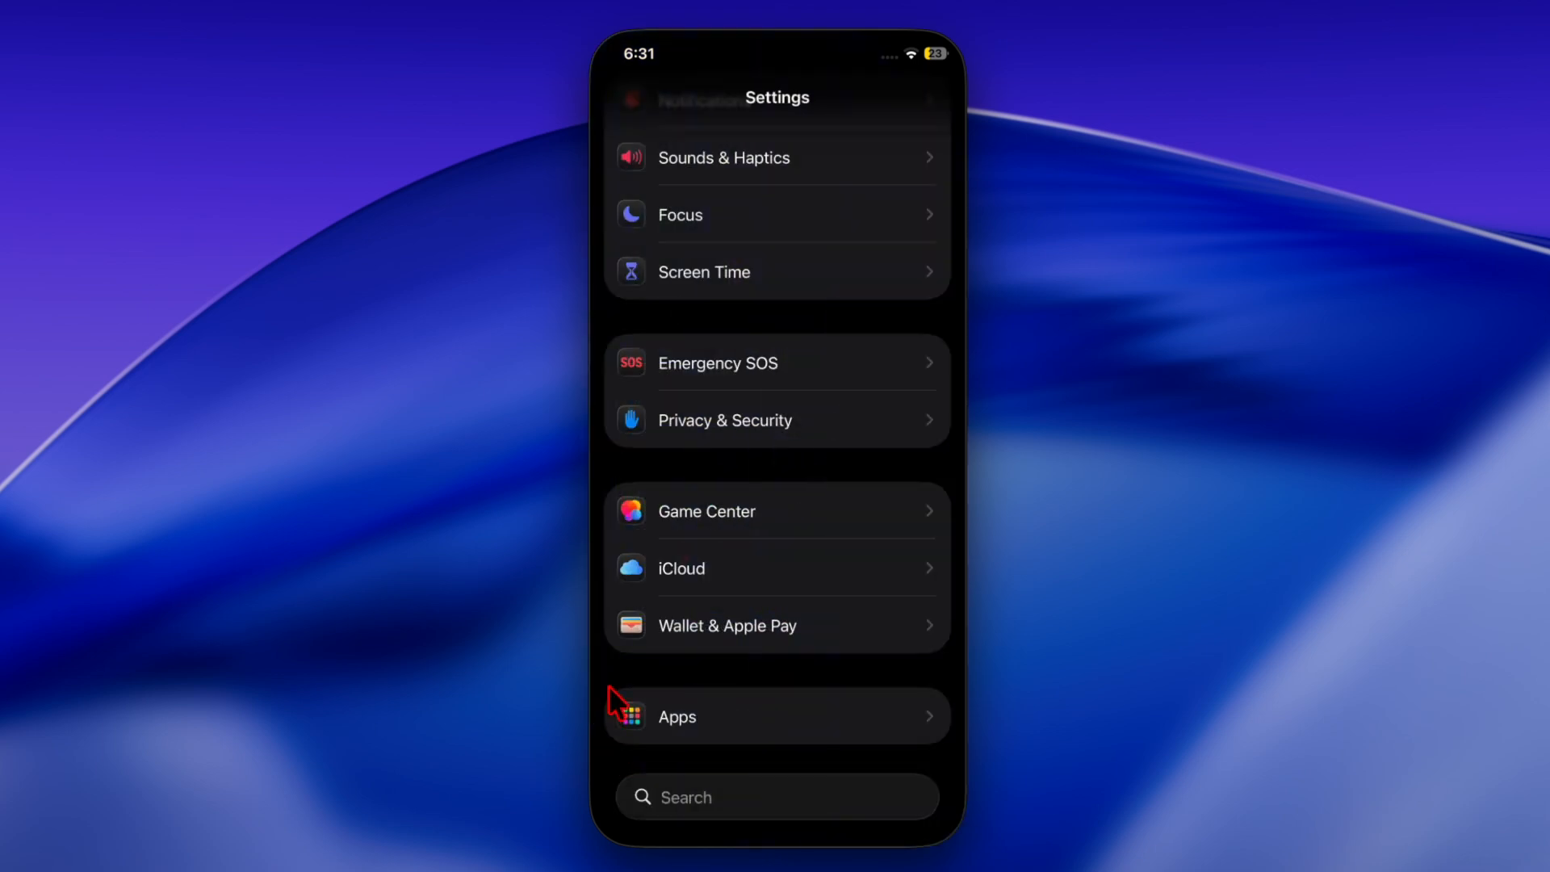
{"action": "mouse_move", "coordinate": [720, 740]}
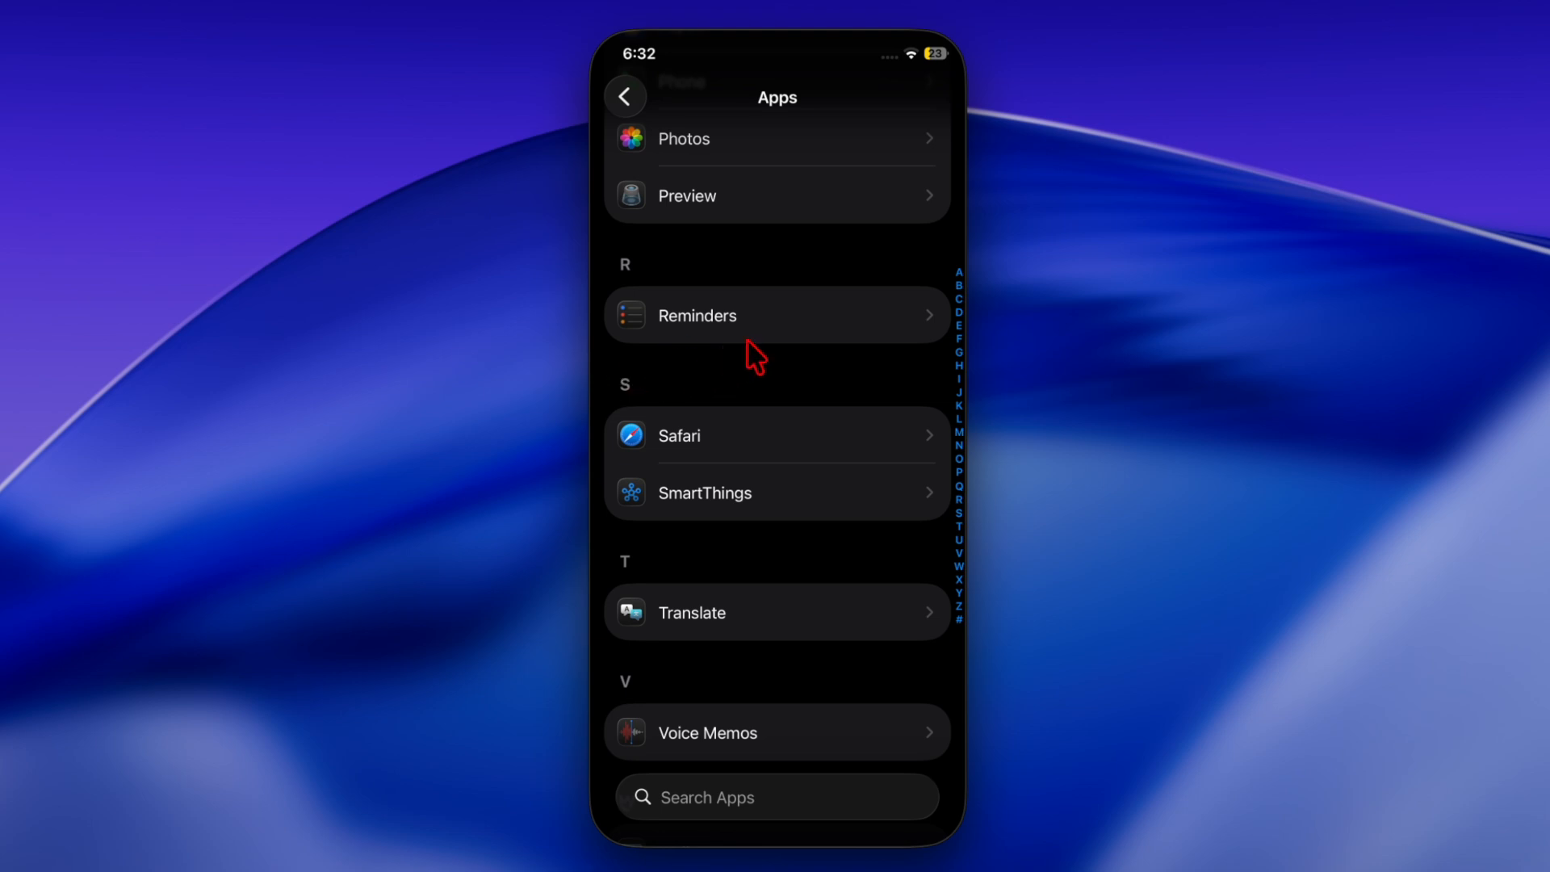
{"action": "mouse_move", "coordinate": [792, 337]}
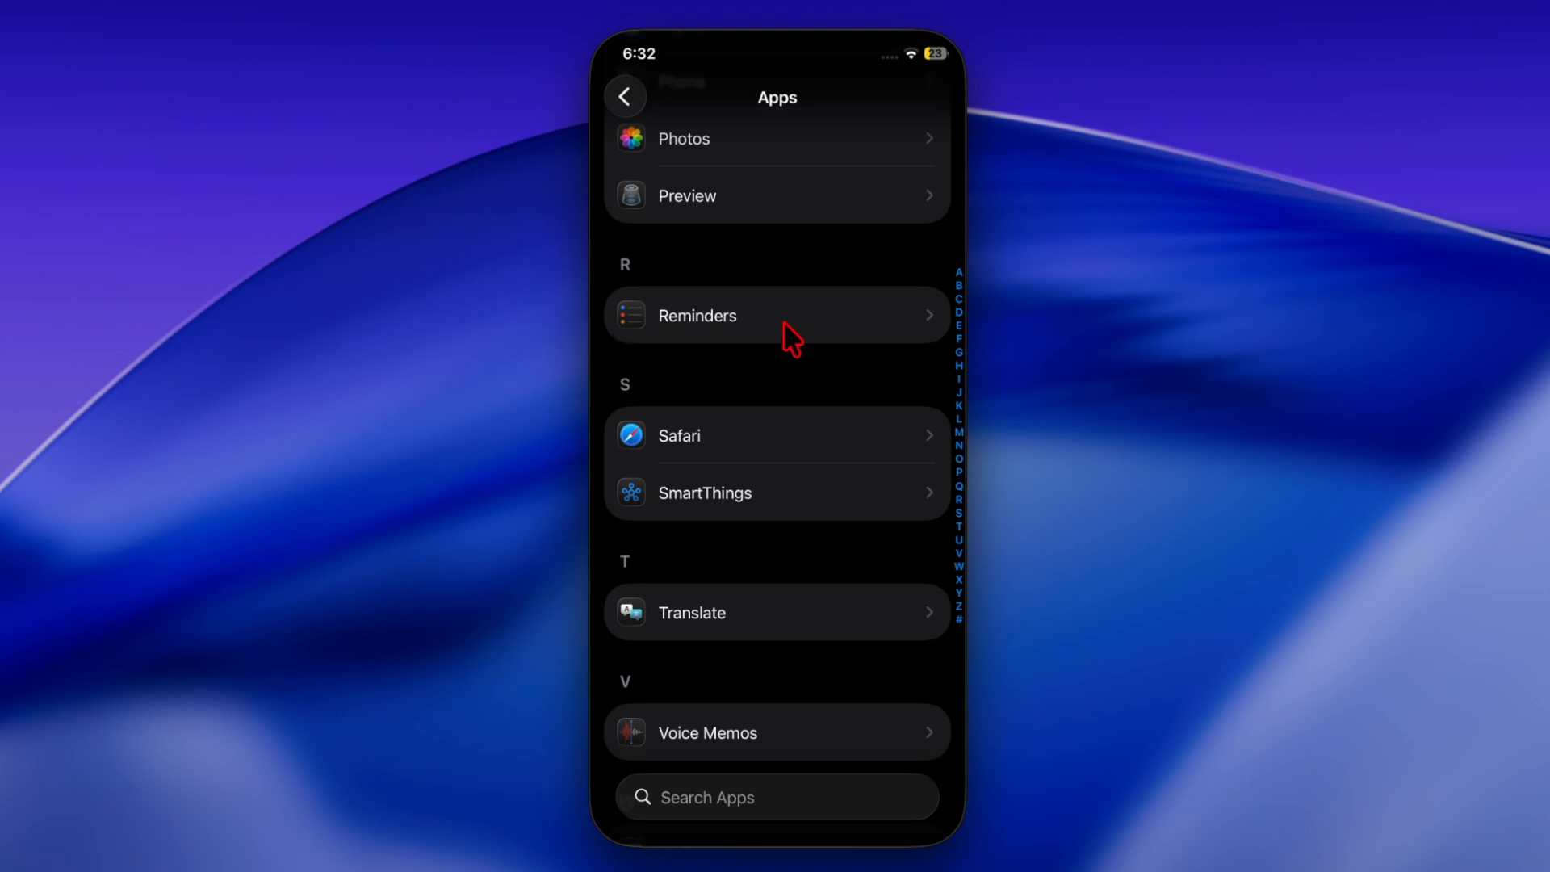